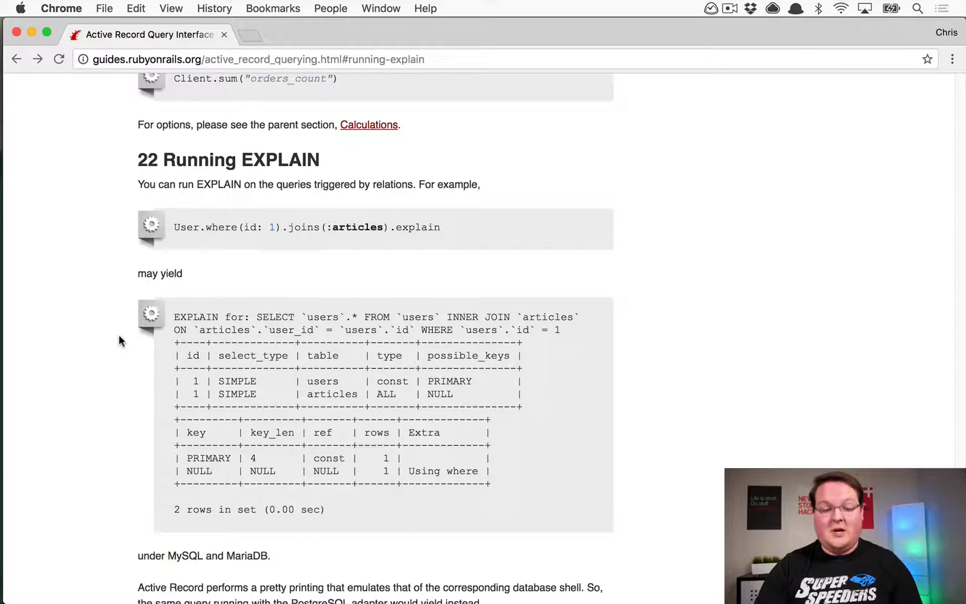
Leave the Rails guide's Running EXPLAIN section and switch to iTerm2 via the app switcher.
{"action": "key", "text": "cmd+tab"}
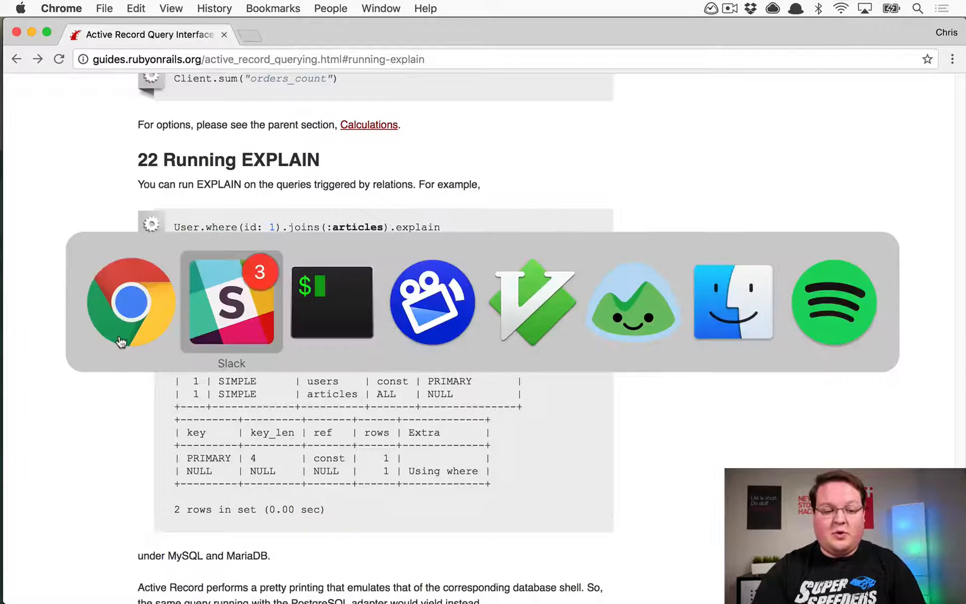
{"action": "left_click", "coordinate": [332, 302]}
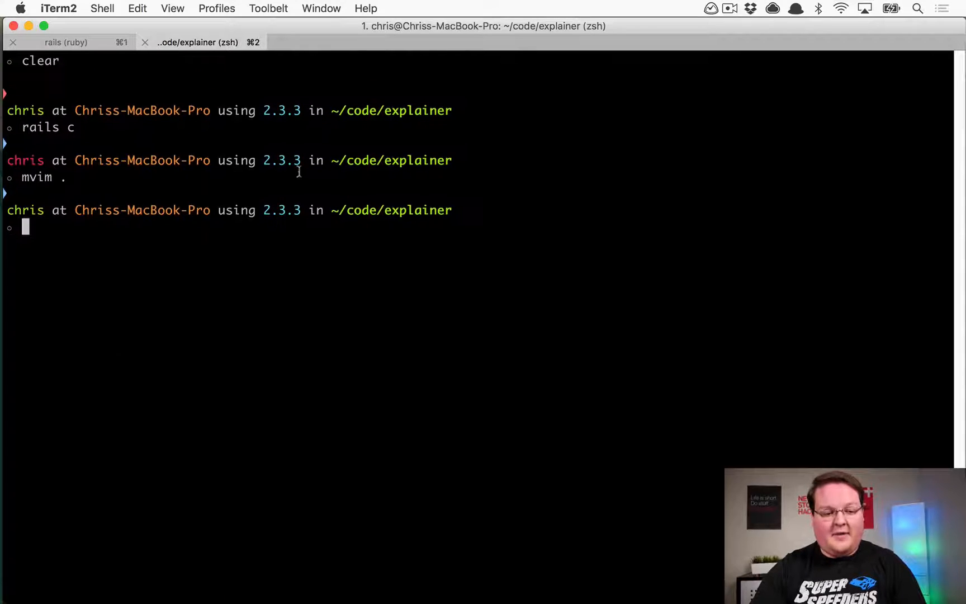
Open tweet.rb and db/schema.rb in MacVim and scroll through the schema.
{"action": "type", "text": "rails"}
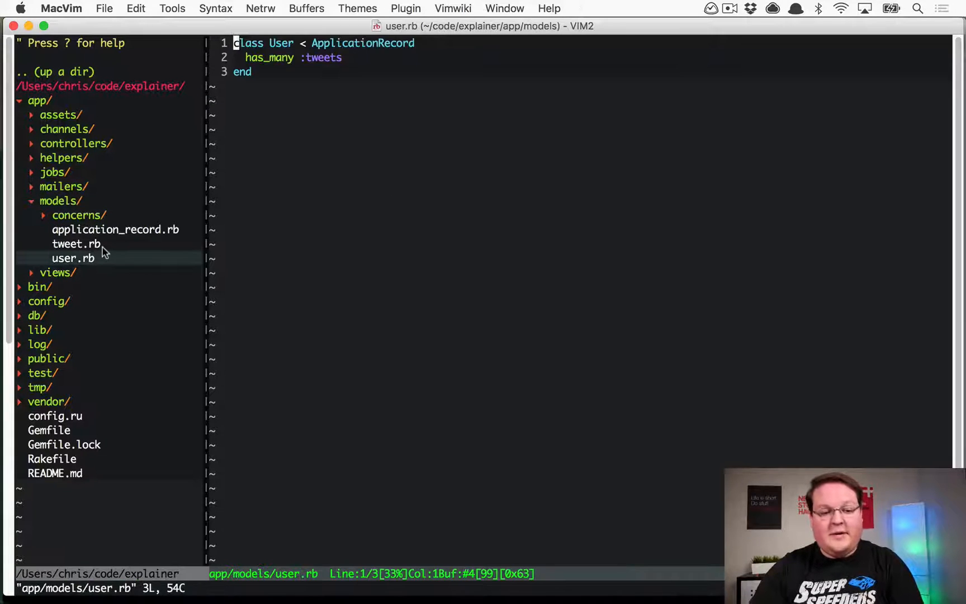
{"action": "left_click", "coordinate": [76, 243]}
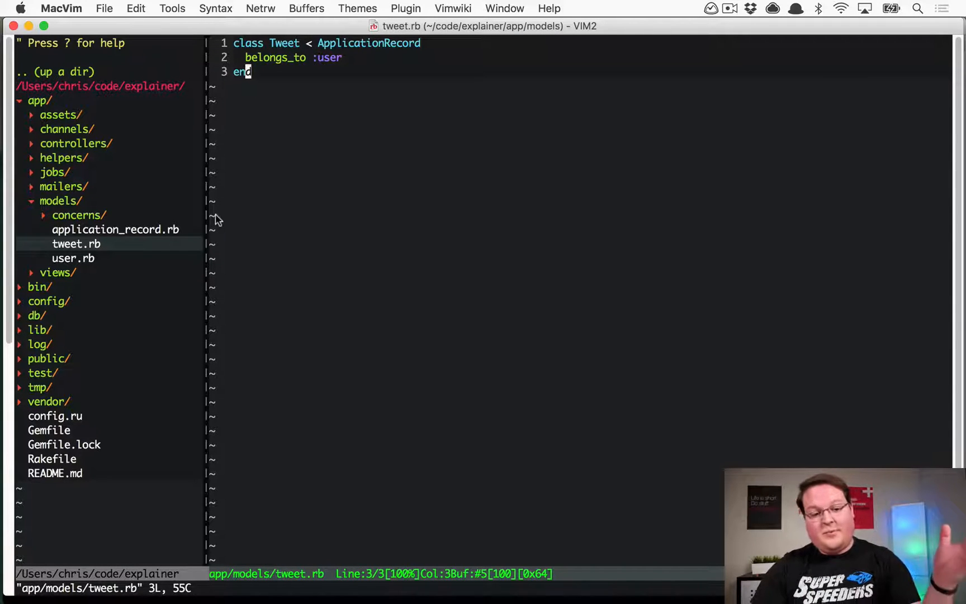
{"action": "left_click", "coordinate": [36, 315]}
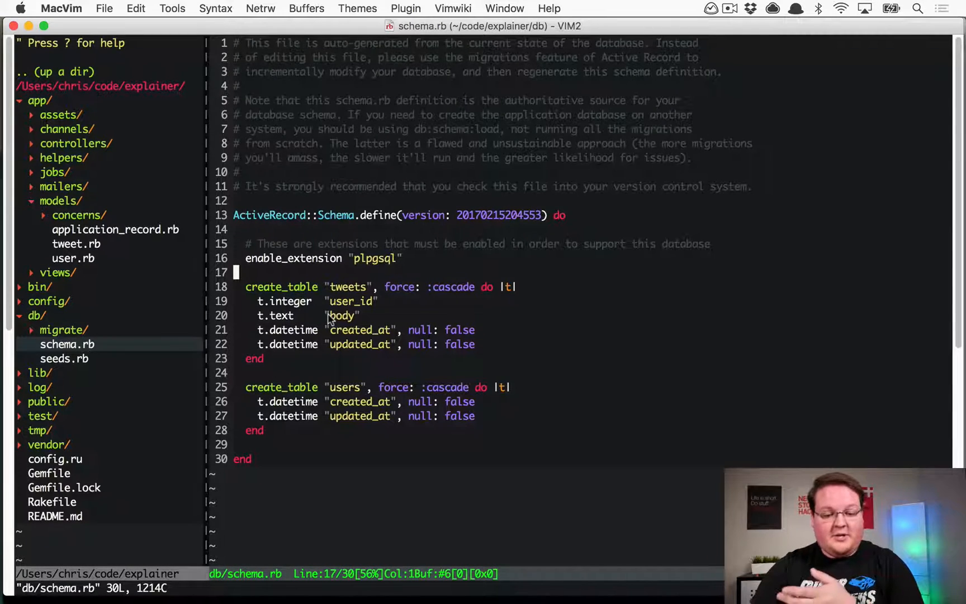
{"action": "scroll", "scroll_direction": "down", "scroll_amount": 3}
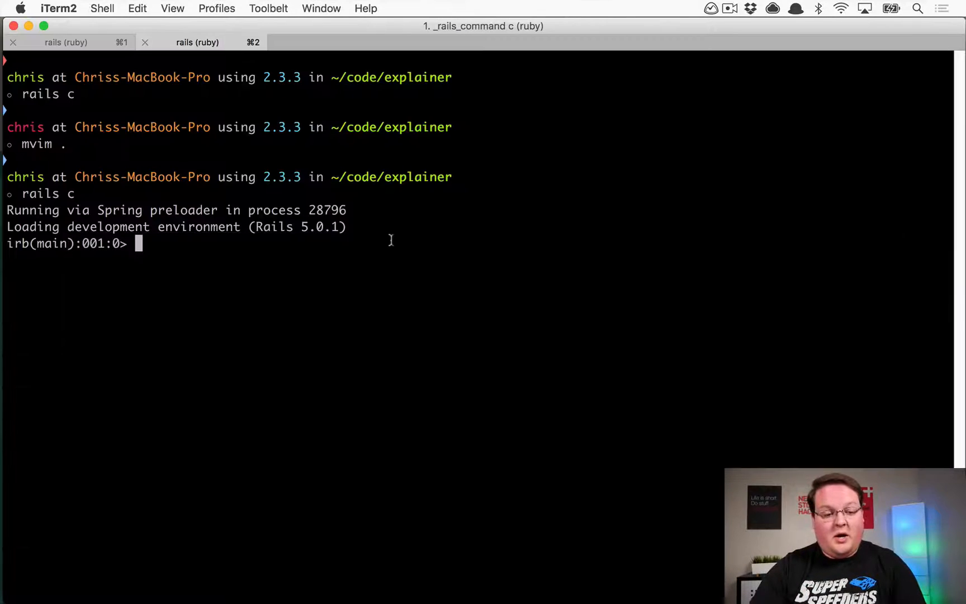
Enter User.where(id: 1).joins(:tweets).explain in the Rails console.
{"action": "type", "text": "U"}
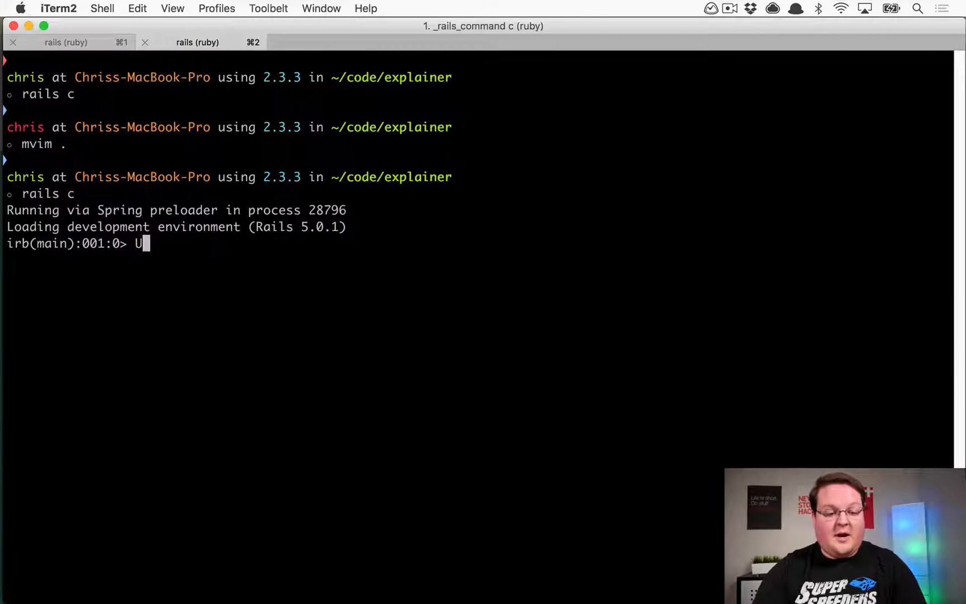
{"action": "type", "text": "ser.where"}
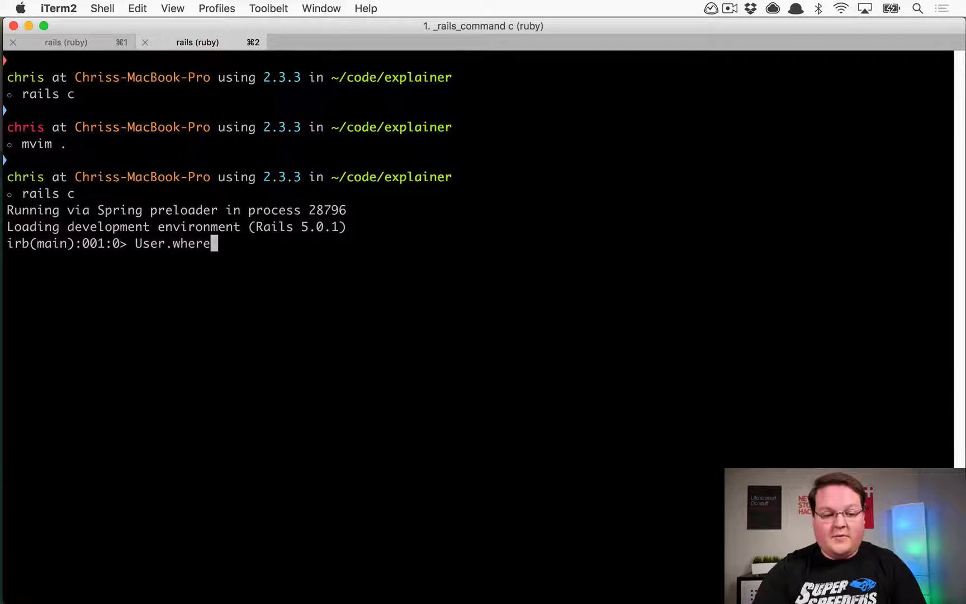
{"action": "type", "text": "(id: 1"}
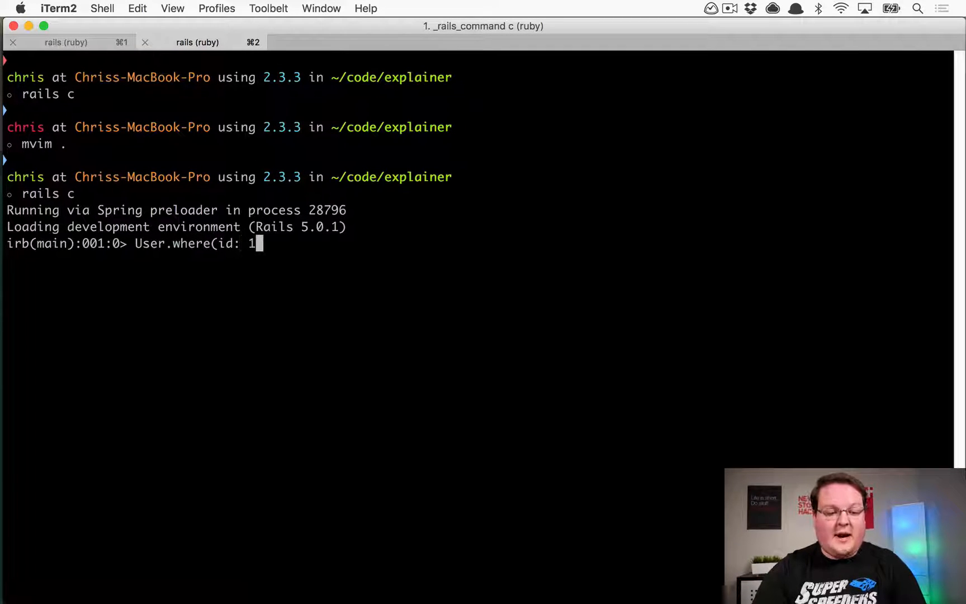
{"action": "type", "text": ")"}
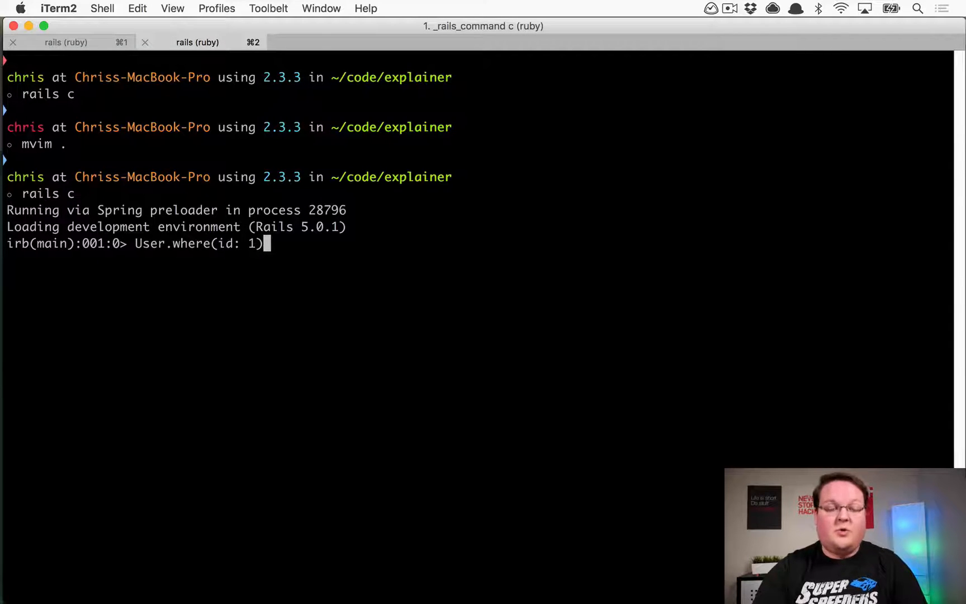
{"action": "type", "text": ".jooins(:tw"}
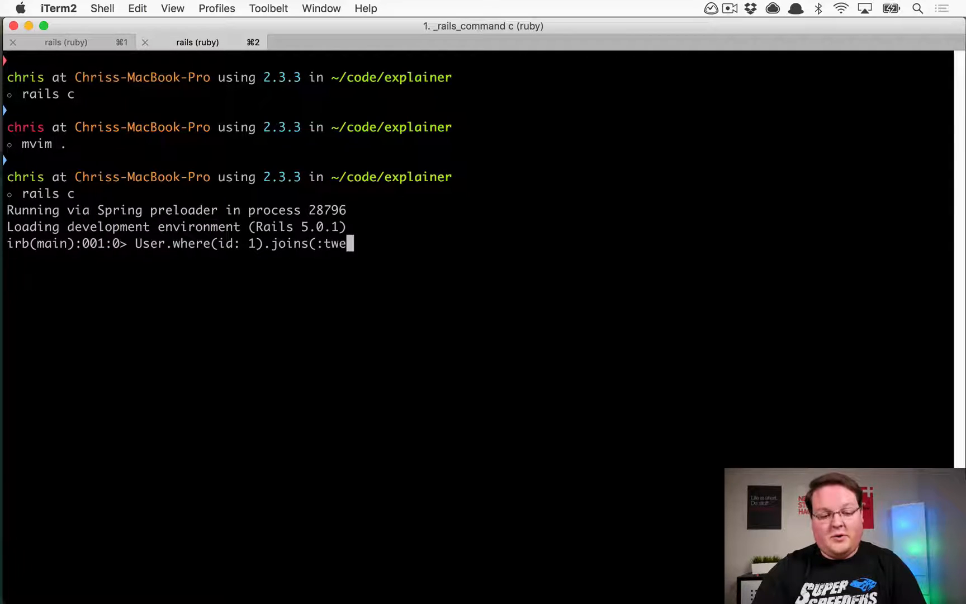
{"action": "type", "text": "ets).explain"}
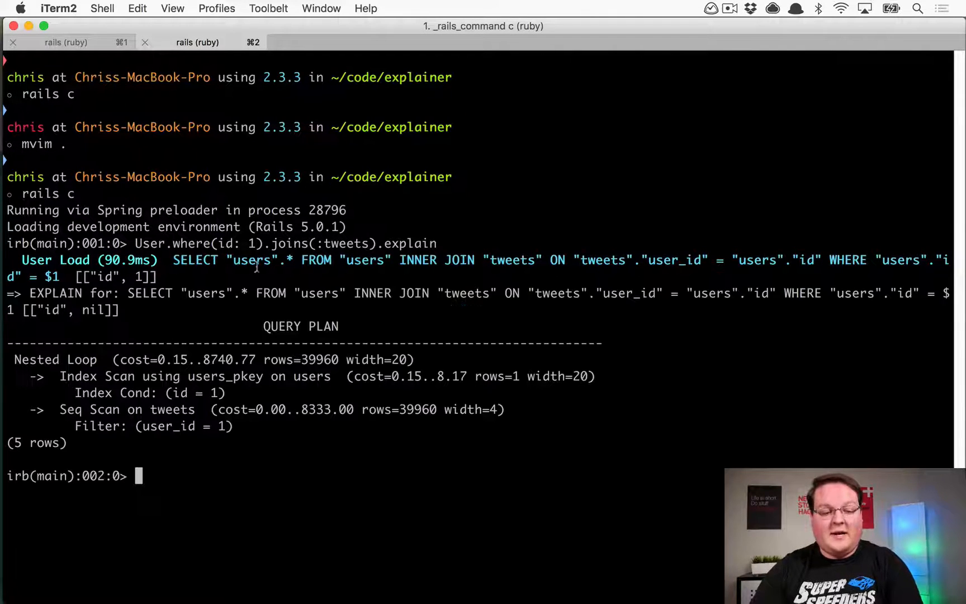
{"action": "double_click", "coordinate": [127, 259]}
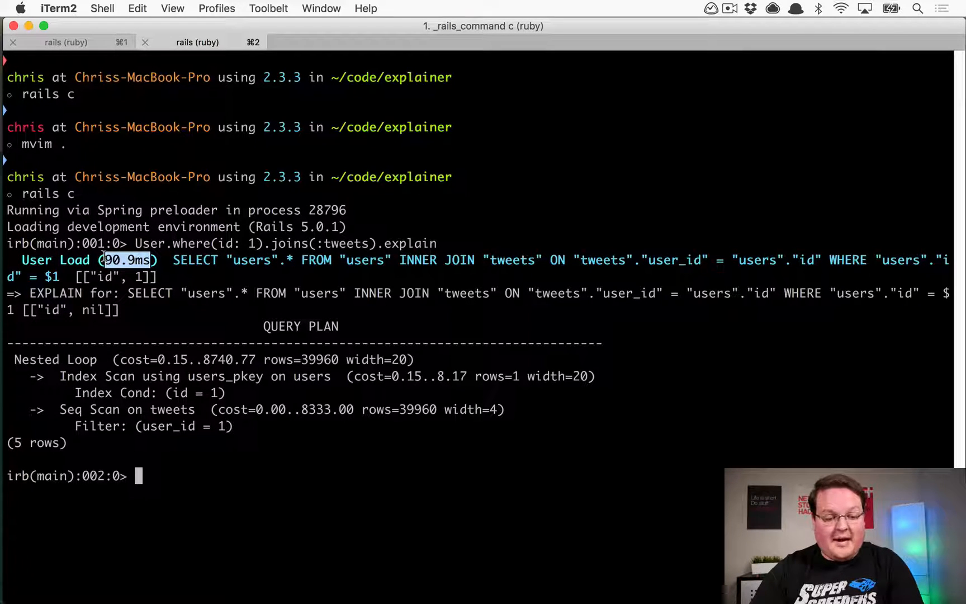
{"action": "mouse_move", "coordinate": [200, 330]}
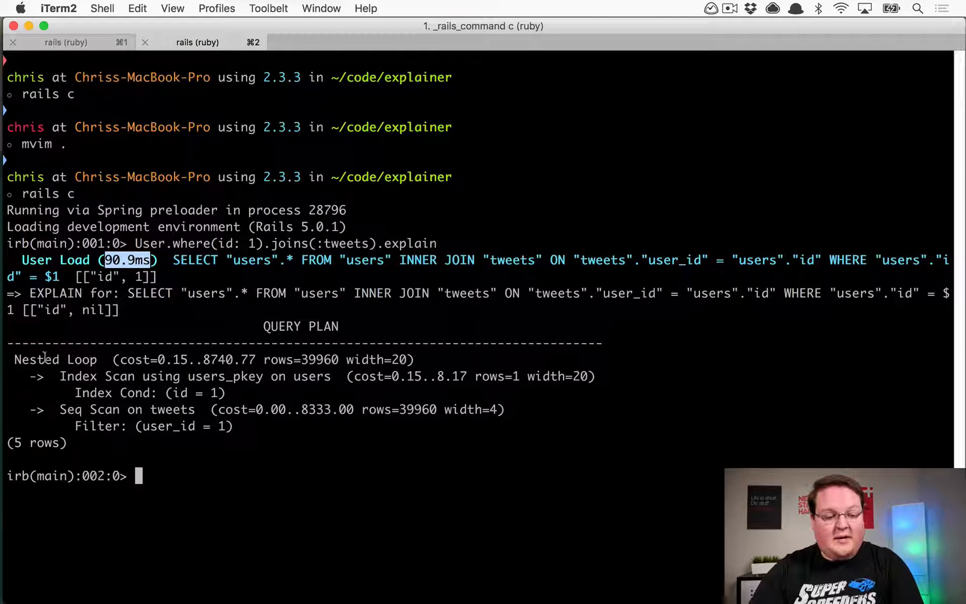
{"action": "double_click", "coordinate": [78, 376]}
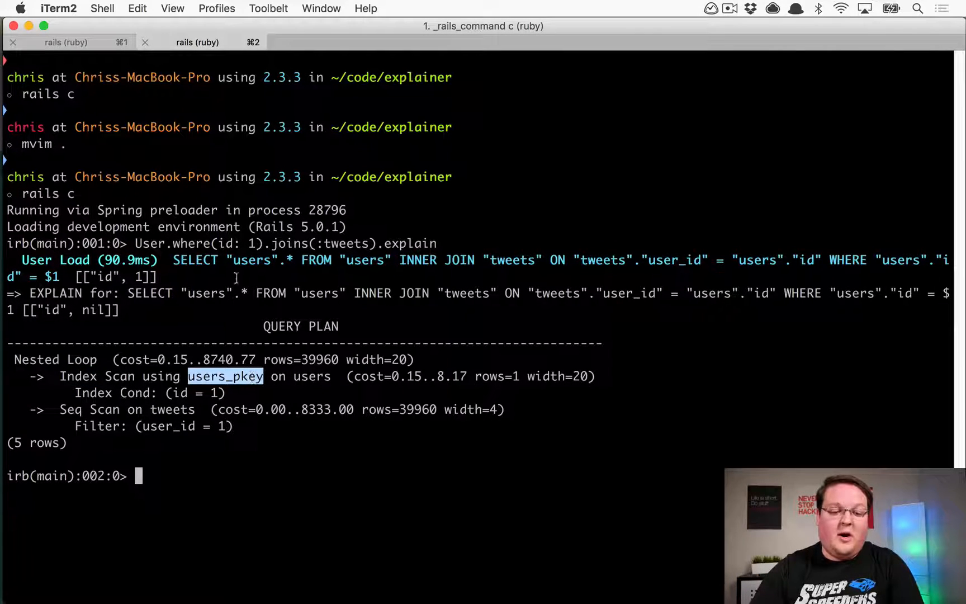
{"action": "mouse_move", "coordinate": [231, 243]}
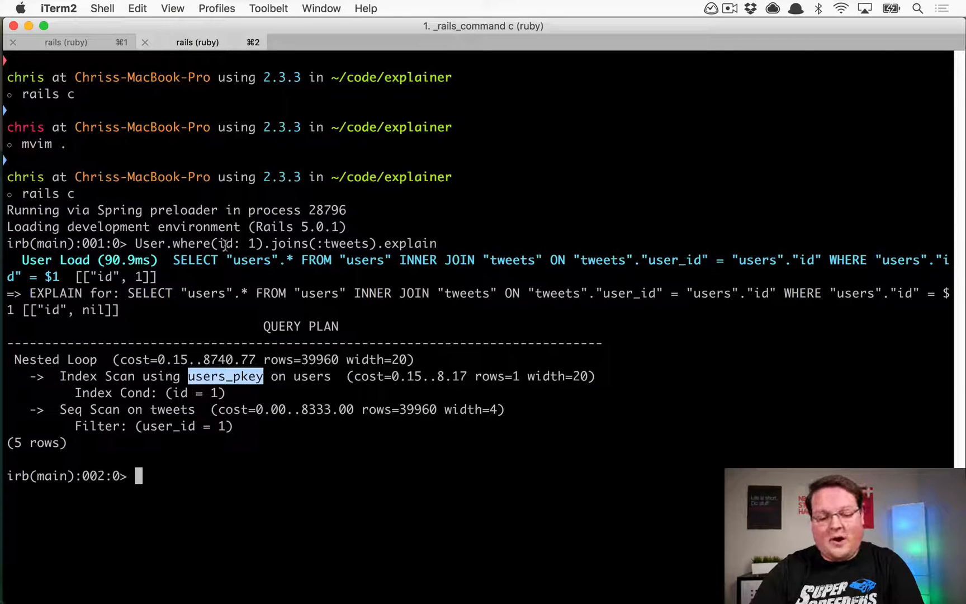
{"action": "double_click", "coordinate": [78, 376]}
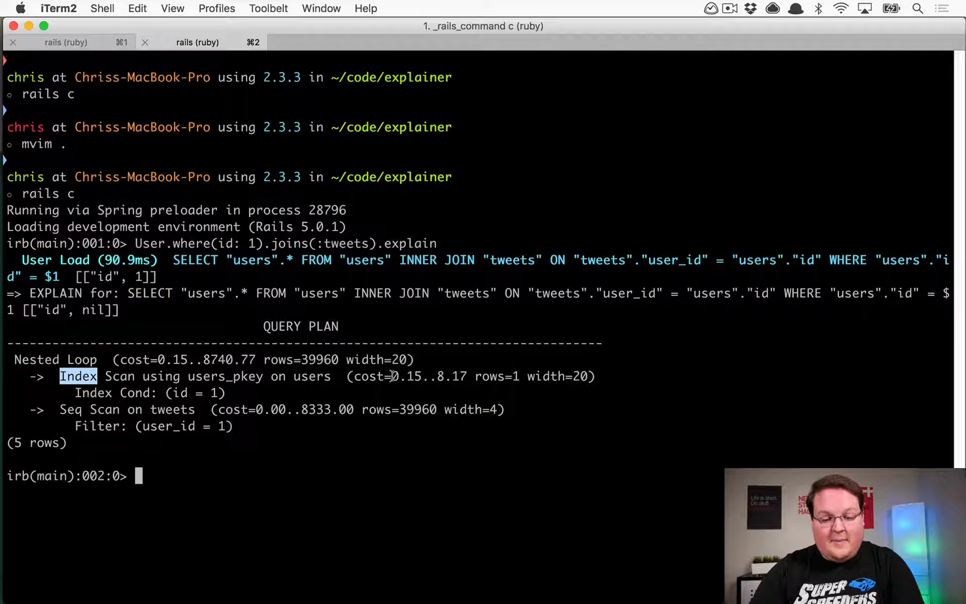
{"action": "double_click", "coordinate": [407, 376]}
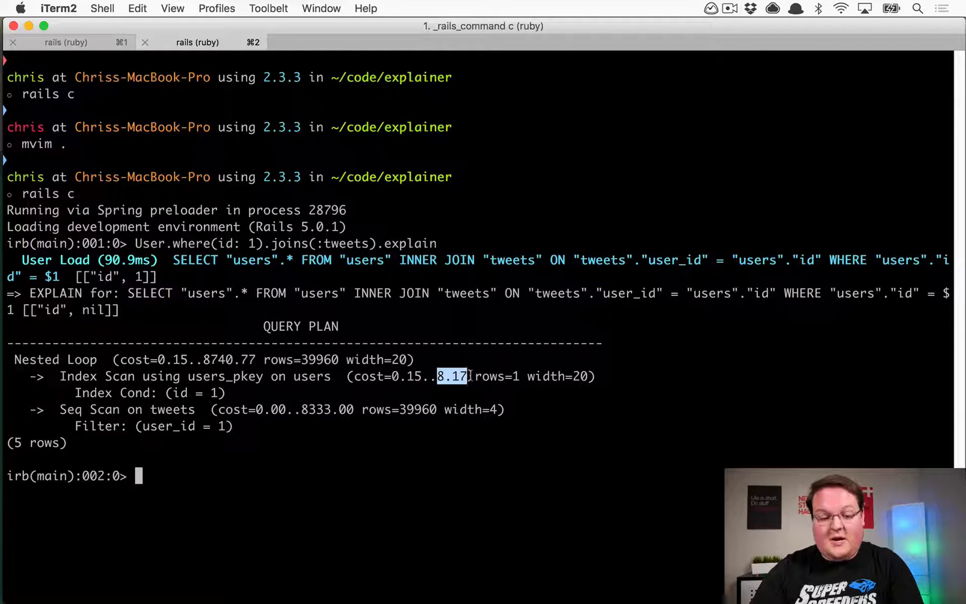
{"action": "mouse_move", "coordinate": [412, 382]}
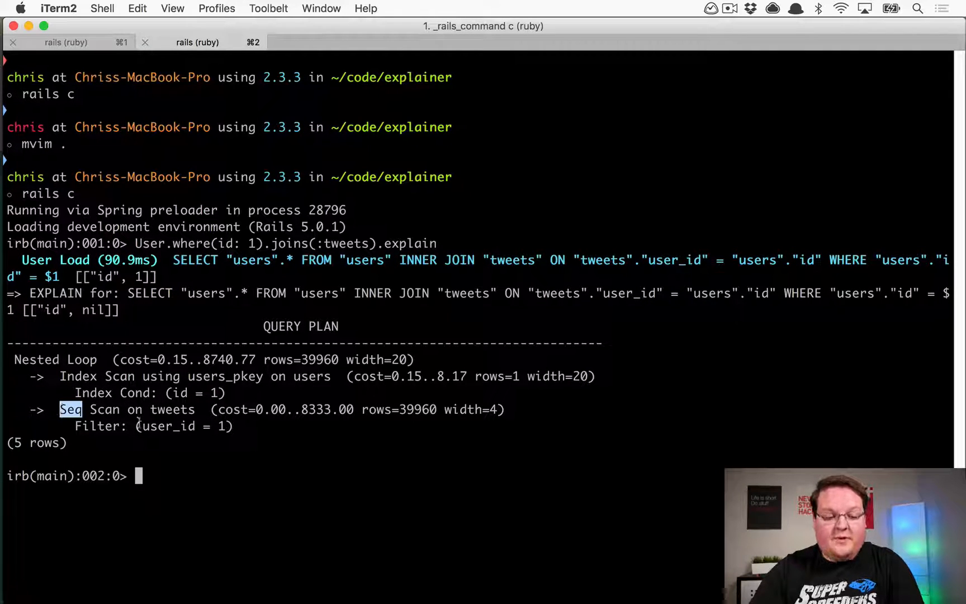
{"action": "double_click", "coordinate": [166, 426]}
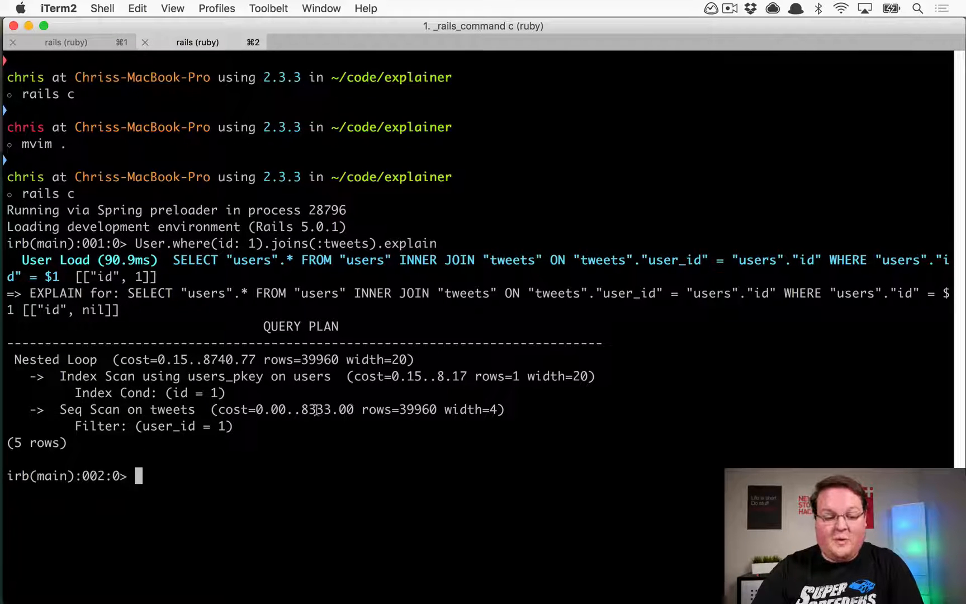
{"action": "double_click", "coordinate": [304, 410]}
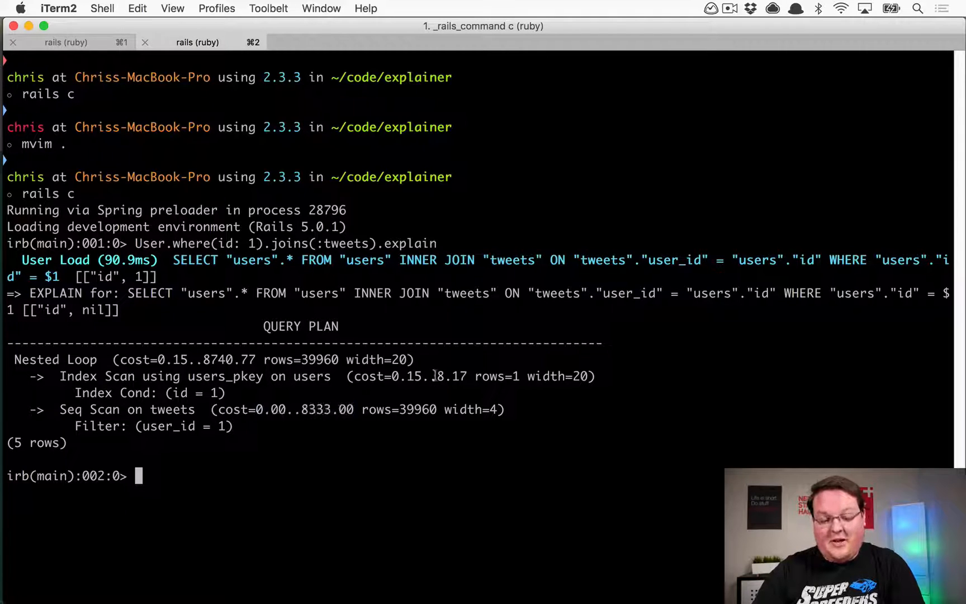
{"action": "double_click", "coordinate": [451, 375]}
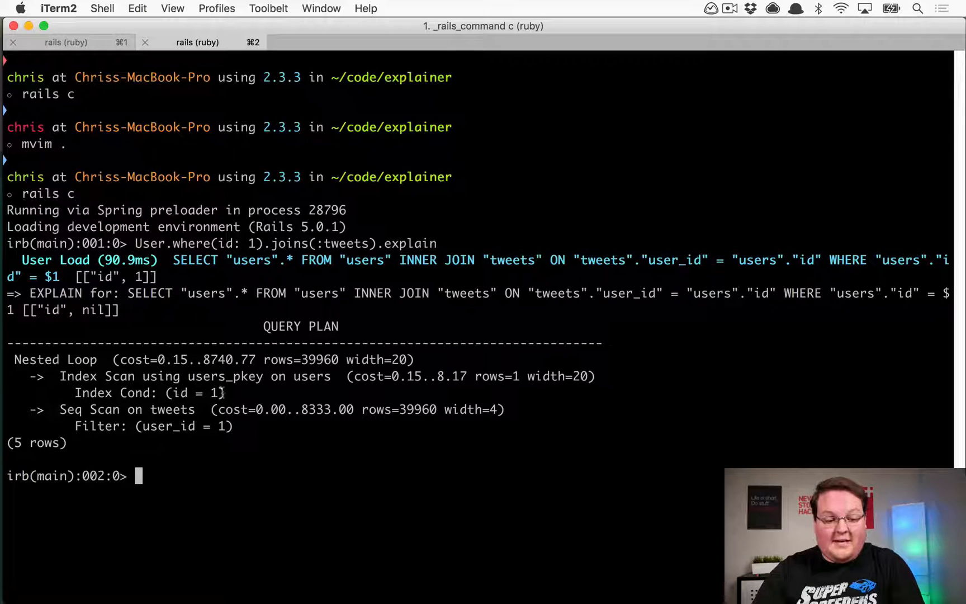
{"action": "double_click", "coordinate": [418, 409]}
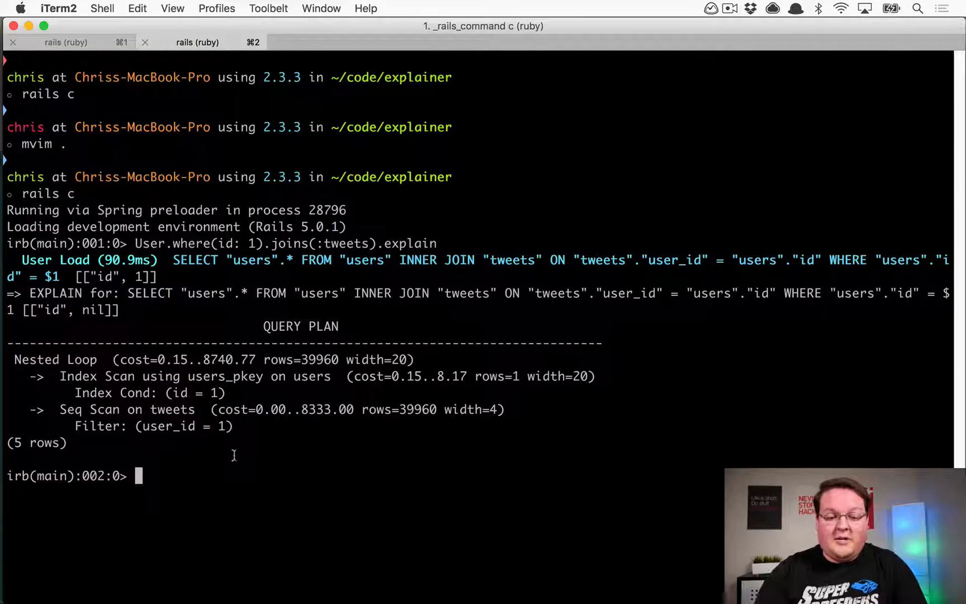
Run User.first.tweets.explain, highlight part of its sequential-scan plan, then exit the console.
{"action": "type", "text": "User.first."}
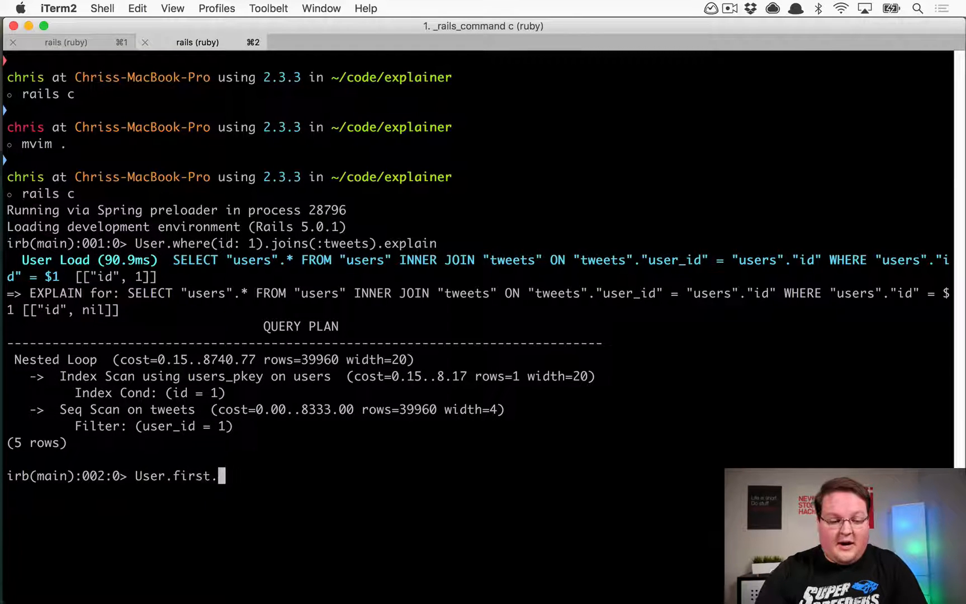
{"action": "type", "text": "tweets.t"}
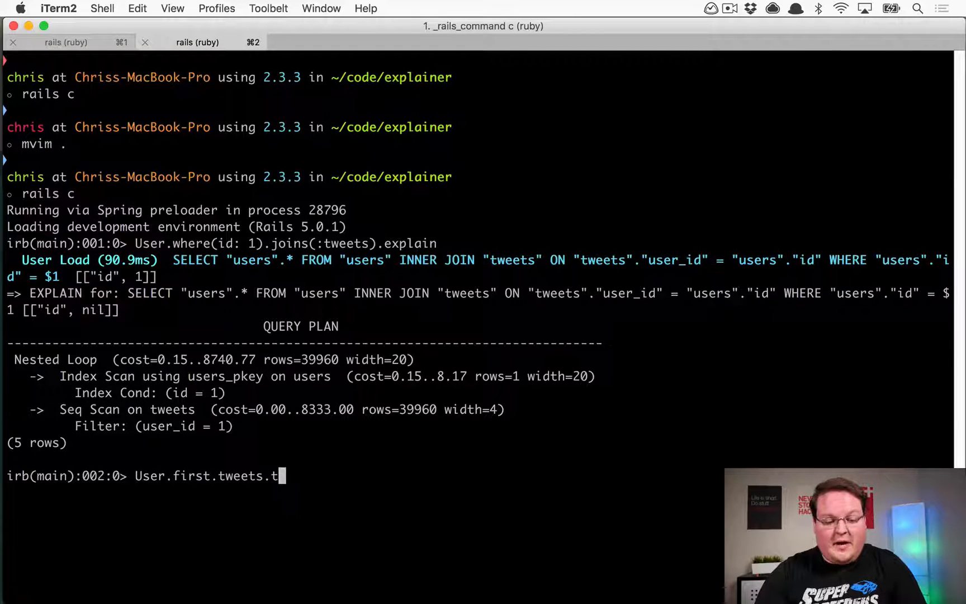
{"action": "type", "text": "explain"}
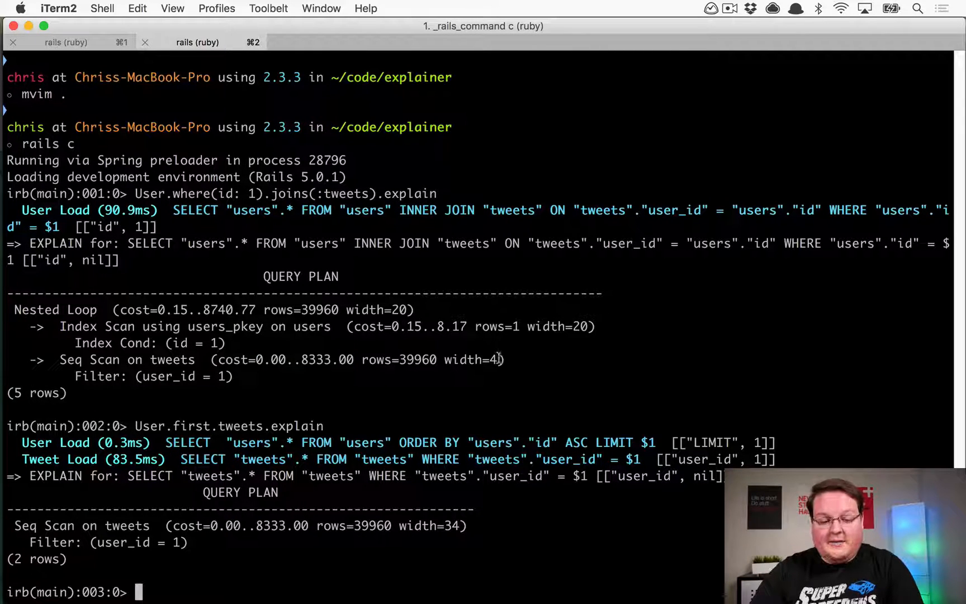
{"action": "double_click", "coordinate": [451, 525]}
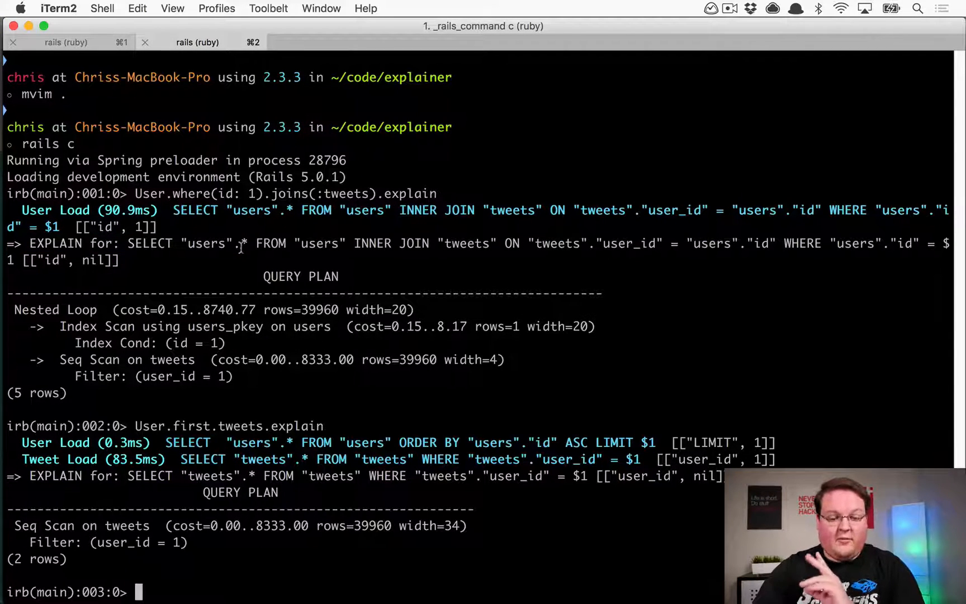
{"action": "type", "text": "exit"}
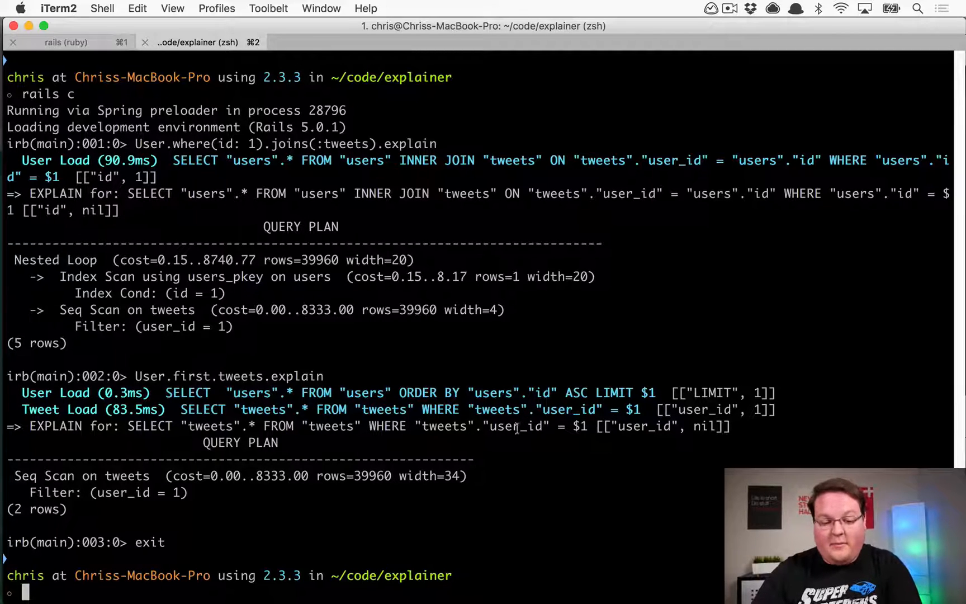
Run rake db:migrate at the zsh prompt, then switch to MacVim.
{"action": "double_click", "coordinate": [515, 426]}
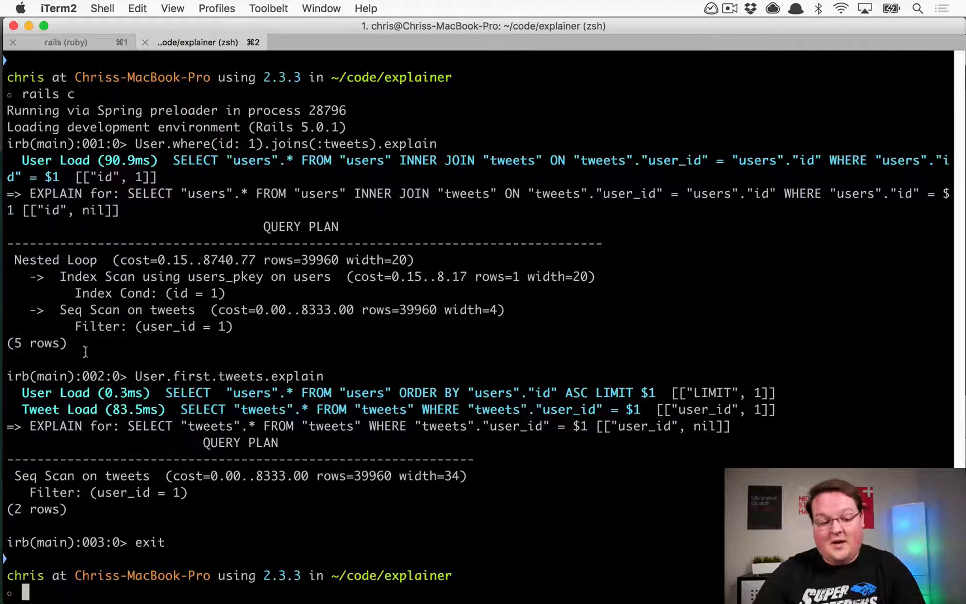
{"action": "type", "text": "rake db:migrate"}
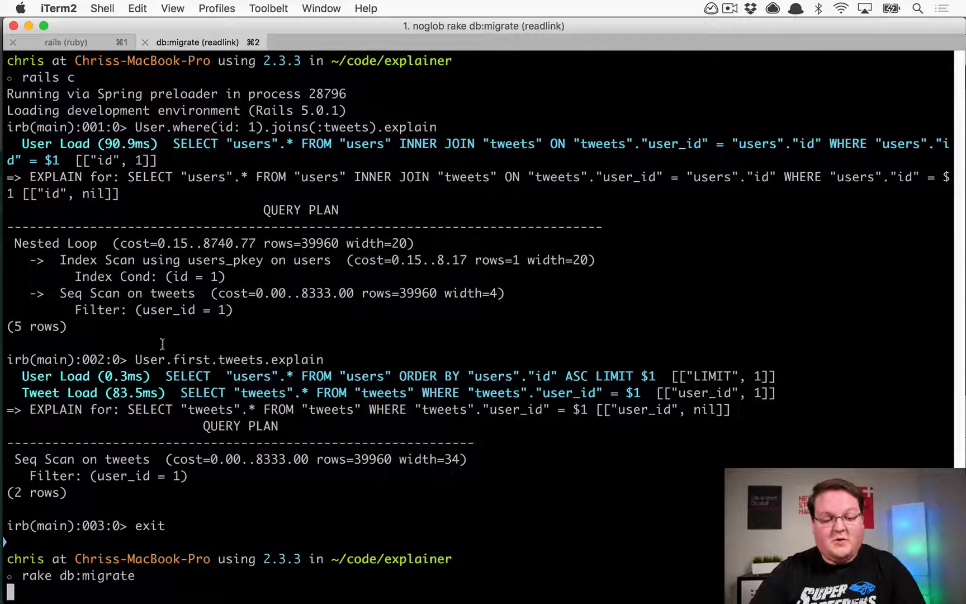
{"action": "key", "text": "cmd+tab"}
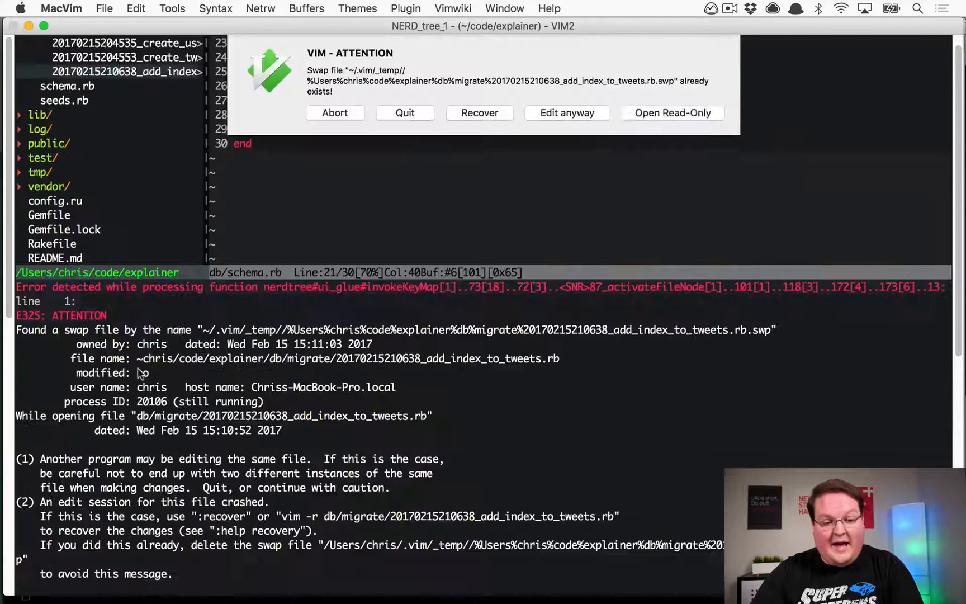
{"action": "left_click", "coordinate": [566, 113]}
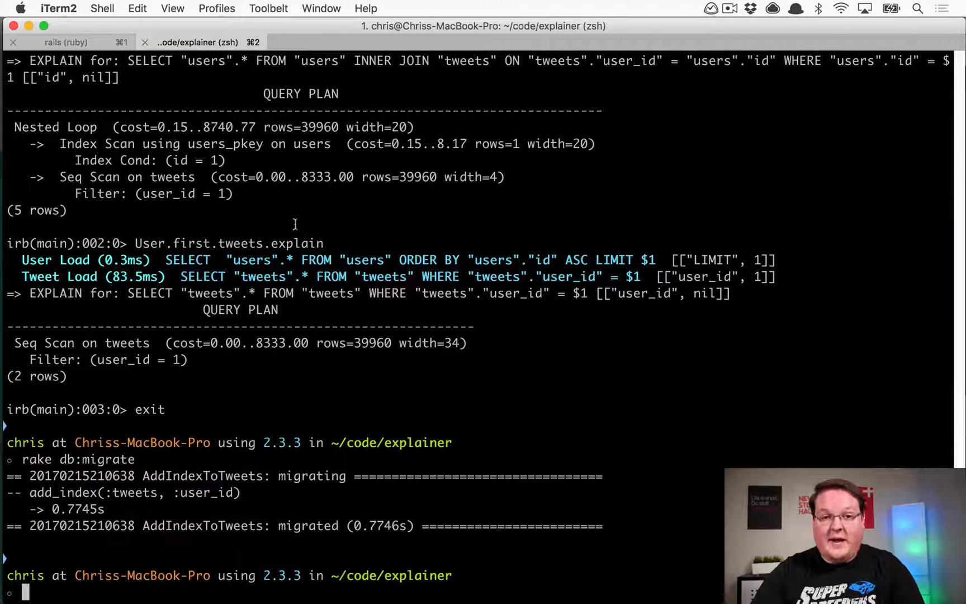
Start rails c, rerun the copied join explain, and highlight the faster load time and lower cost.
{"action": "type", "text": "rails c"}
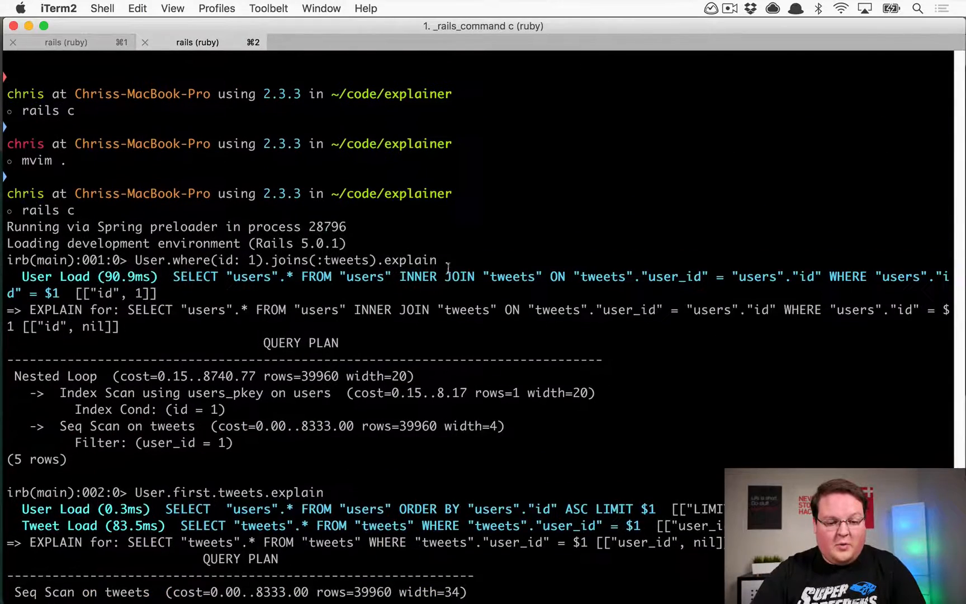
{"action": "left_click_drag", "start_coordinate": [134, 259], "coordinate": [436, 259]}
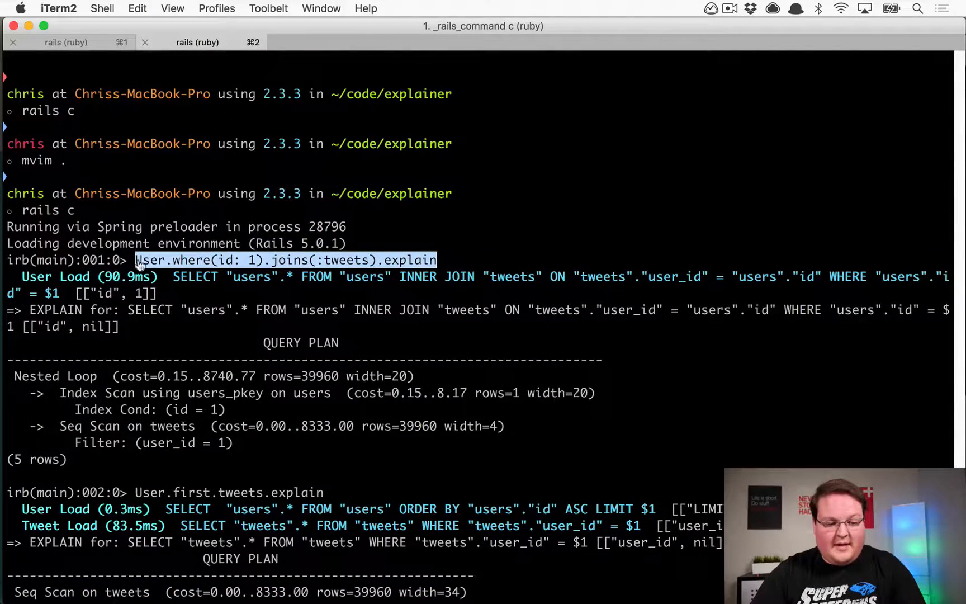
{"action": "scroll", "scroll_direction": "down", "scroll_amount": 3}
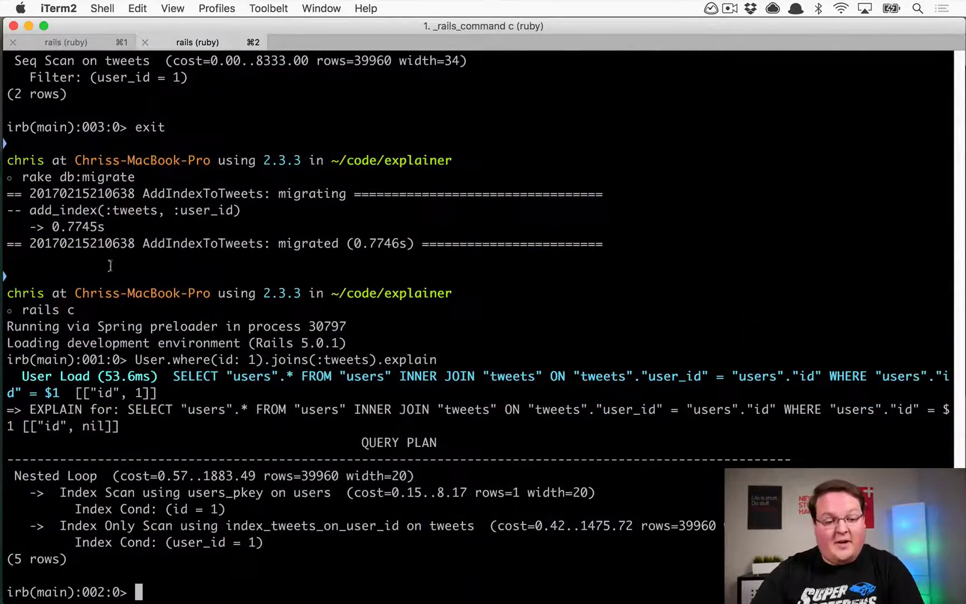
{"action": "double_click", "coordinate": [127, 376]}
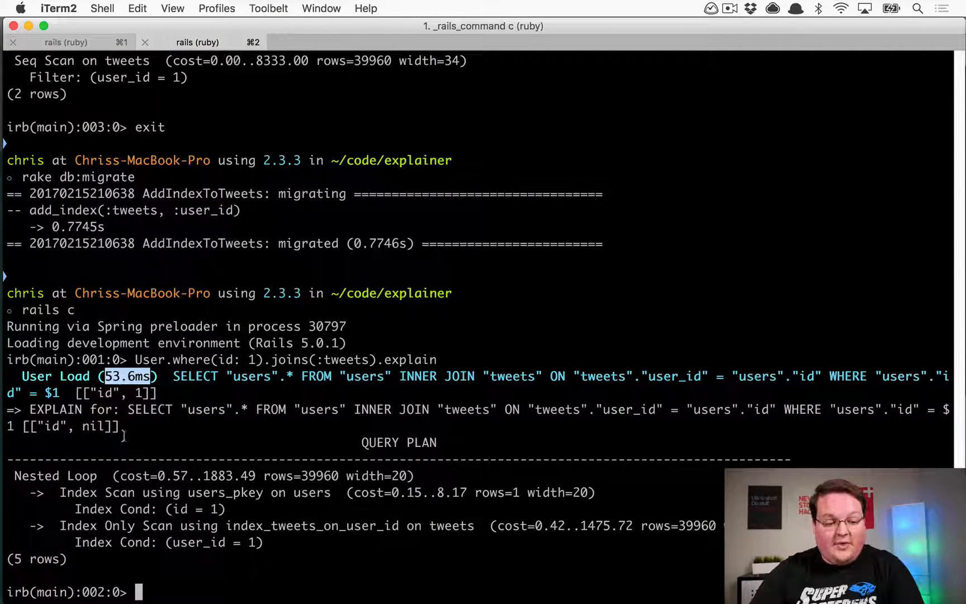
{"action": "double_click", "coordinate": [78, 525]}
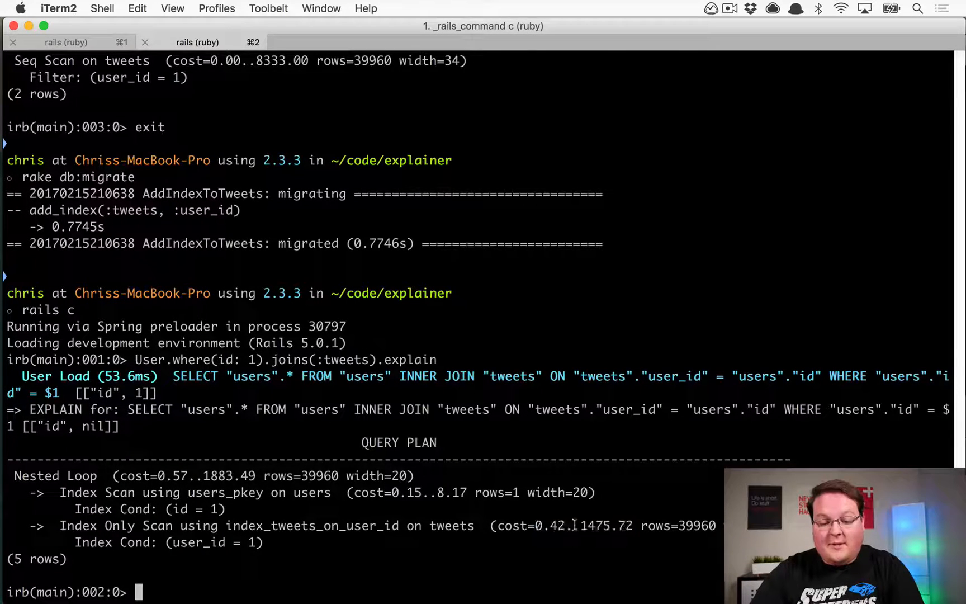
{"action": "double_click", "coordinate": [595, 526]}
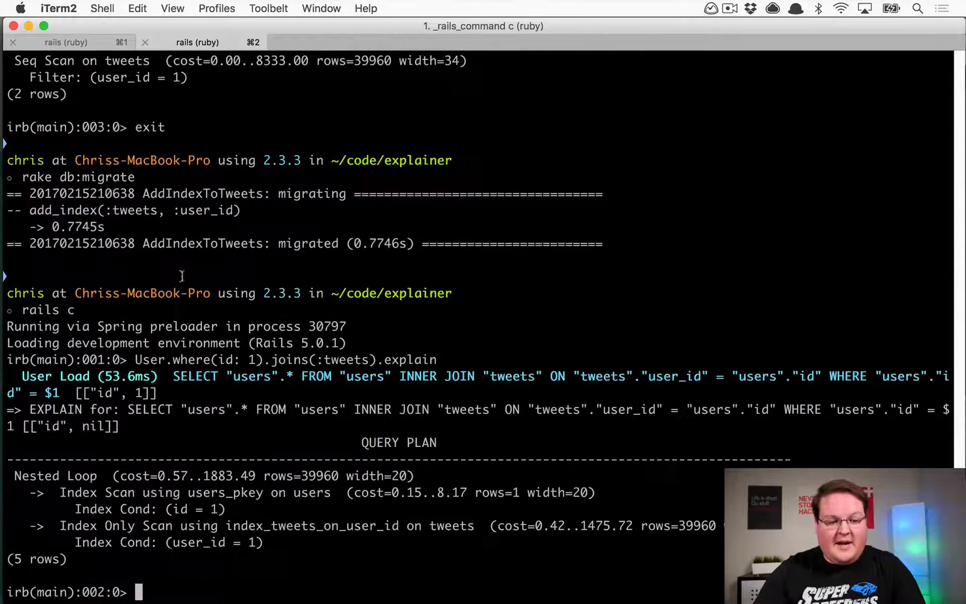
Run User.first.tweets.explain and highlight the faster Tweet Load time.
{"action": "type", "text": "User.first.tweets.explain"}
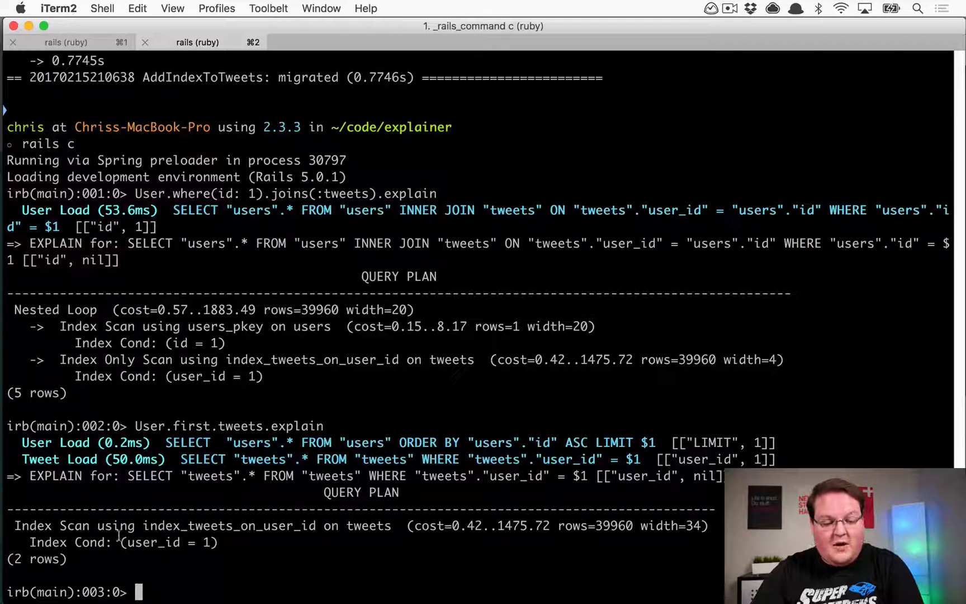
{"action": "double_click", "coordinate": [133, 459]}
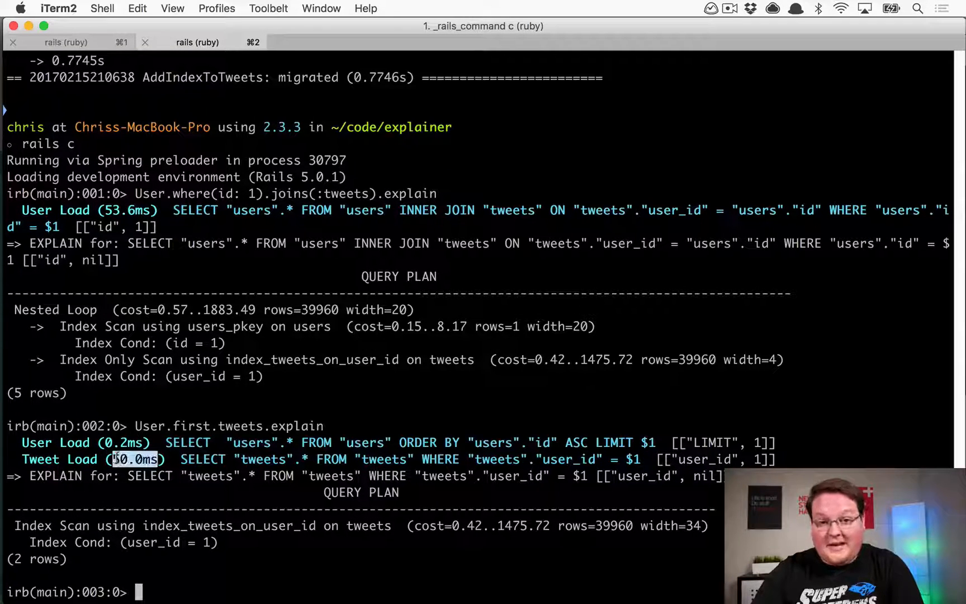
{"action": "double_click", "coordinate": [48, 542]}
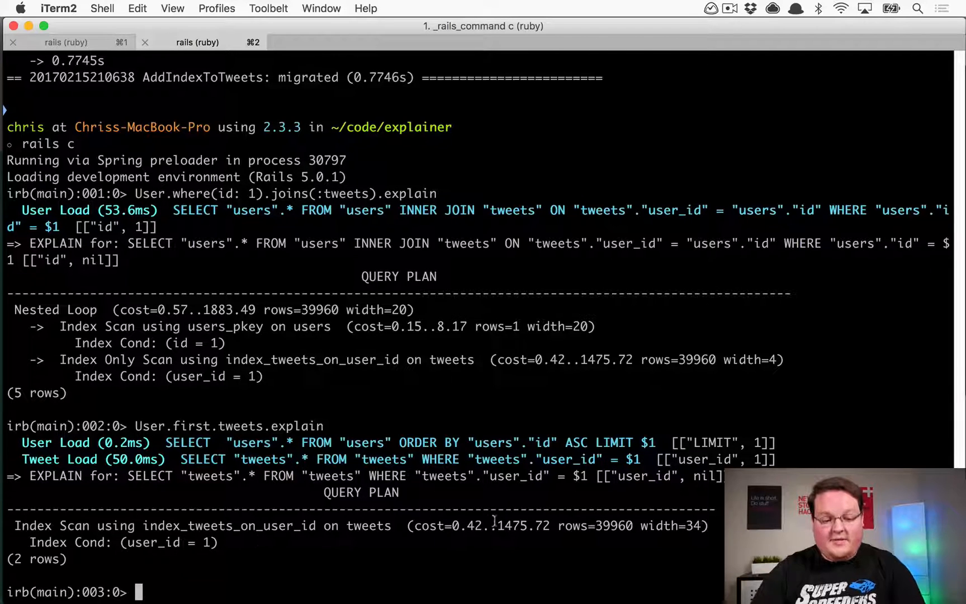
Switch to Chrome and open PostgreSQL's Using EXPLAIN page from the Rails guide.
{"action": "key", "text": "cmd+tab"}
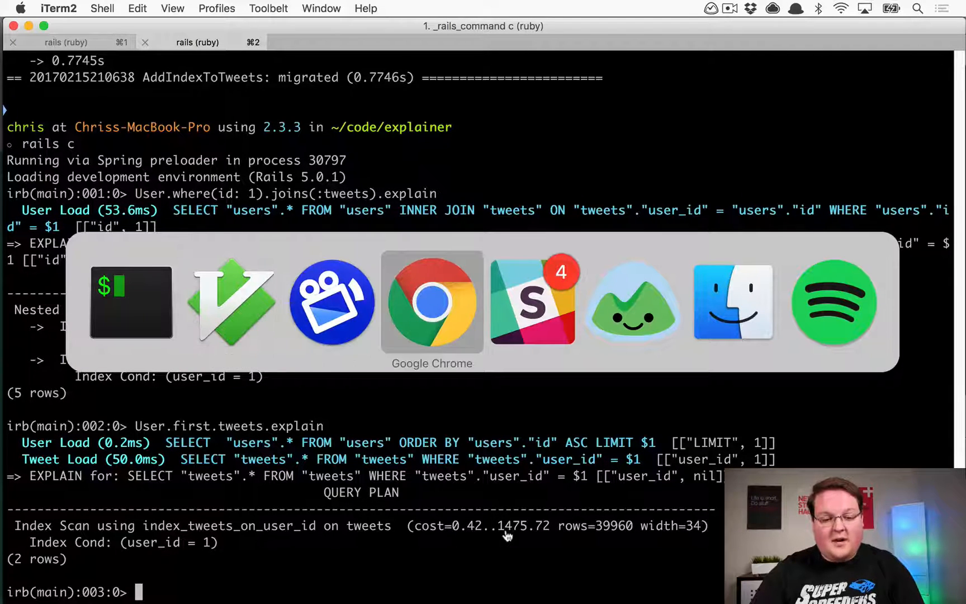
{"action": "left_click", "coordinate": [432, 302]}
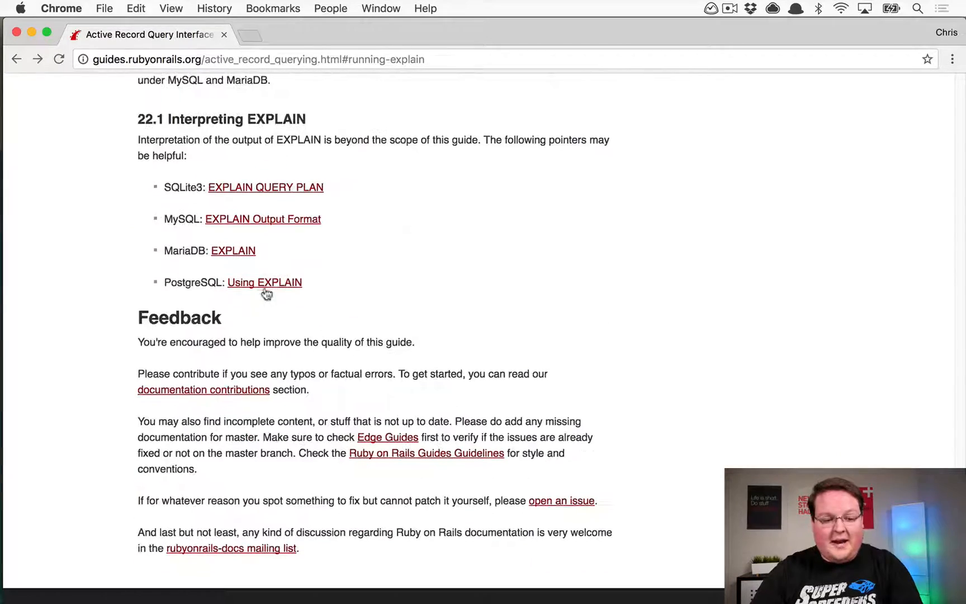
{"action": "left_click", "coordinate": [265, 283]}
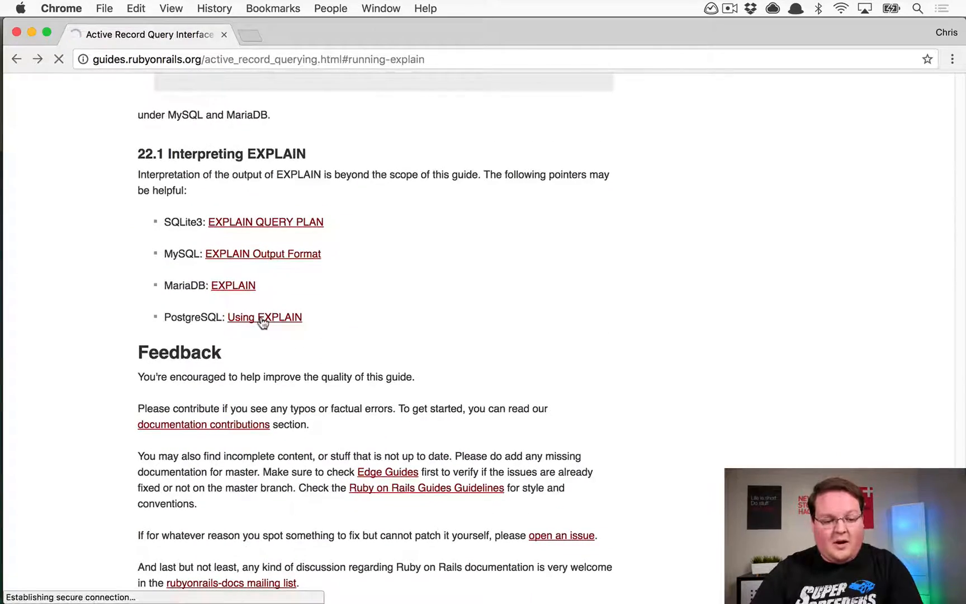
{"action": "left_click", "coordinate": [264, 317]}
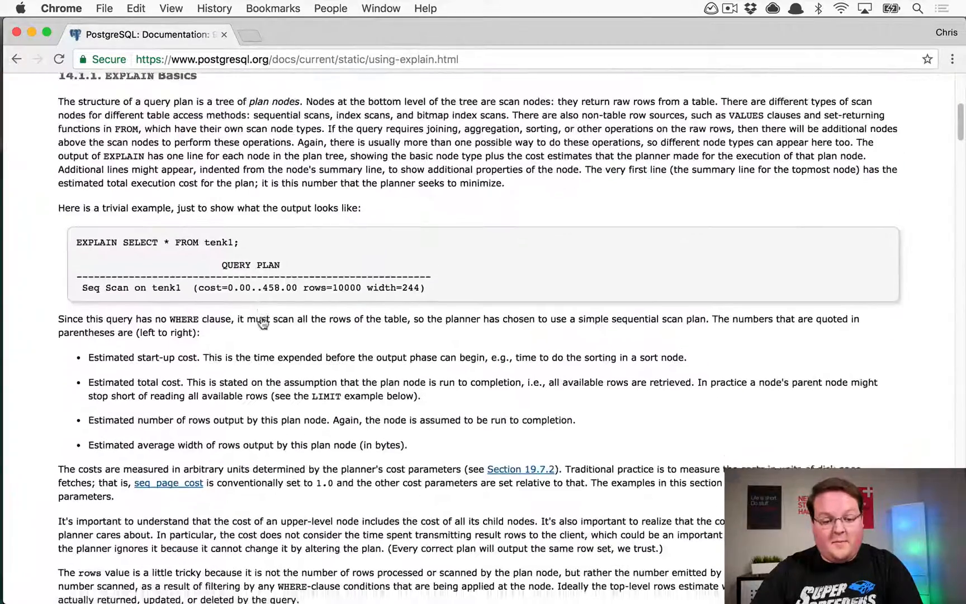
{"action": "scroll", "scroll_direction": "down", "scroll_amount": 3}
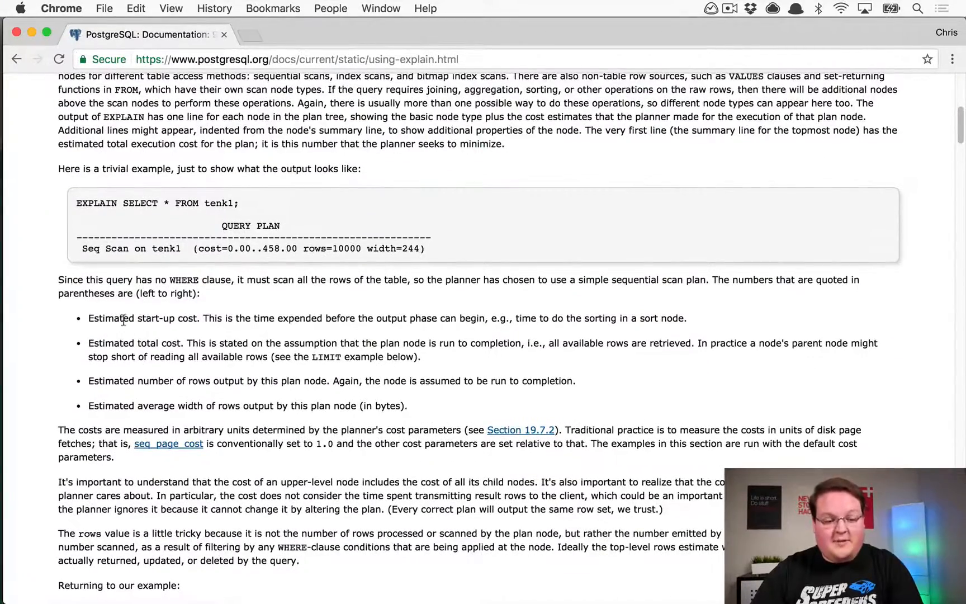
Highlight start-up cost 0.00, the total cost explanation, rows 10000 and width 244, then scroll on.
{"action": "double_click", "coordinate": [240, 249]}
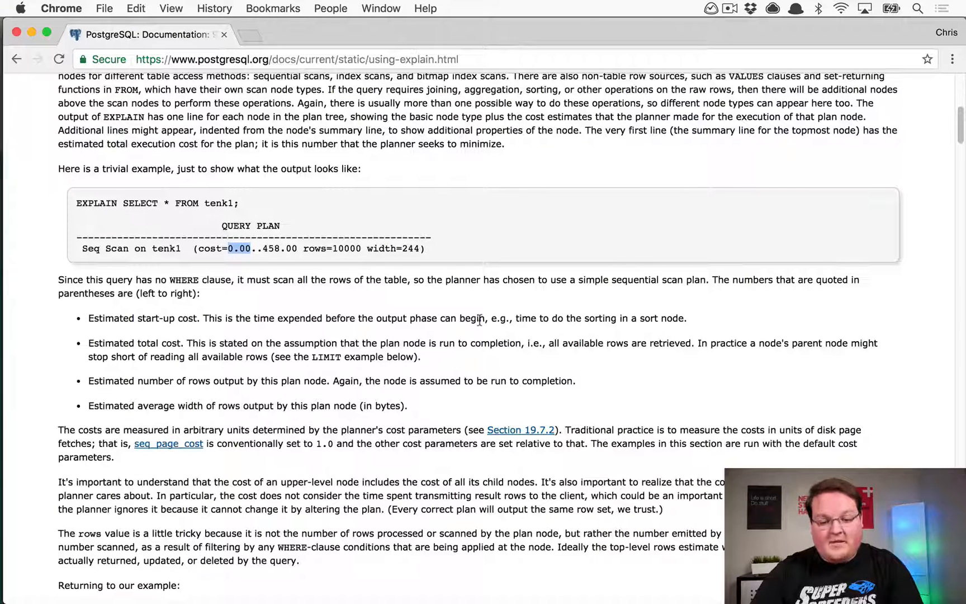
{"action": "left_click_drag", "start_coordinate": [88, 318], "coordinate": [579, 318]}
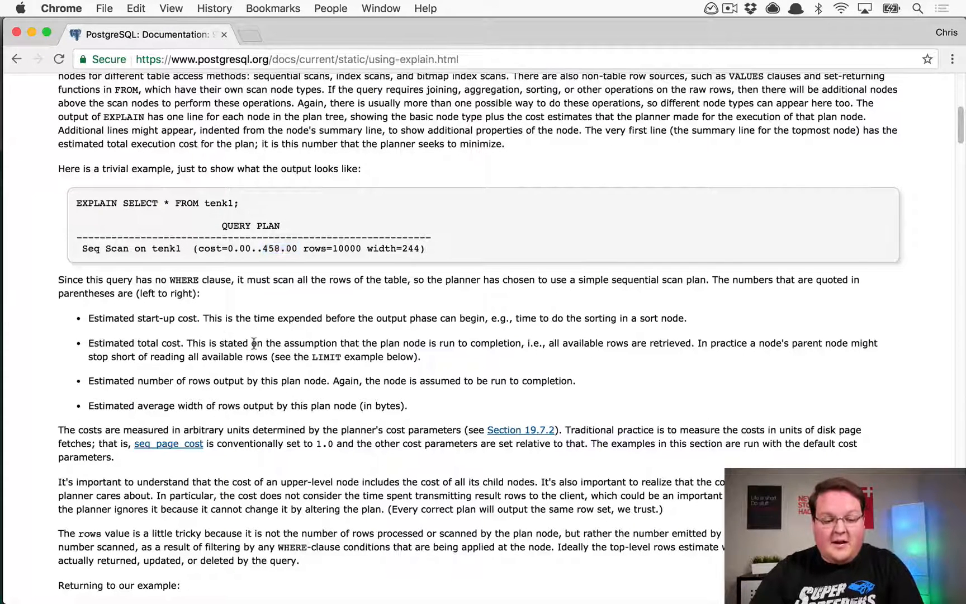
{"action": "left_click_drag", "start_coordinate": [251, 344], "coordinate": [579, 344]}
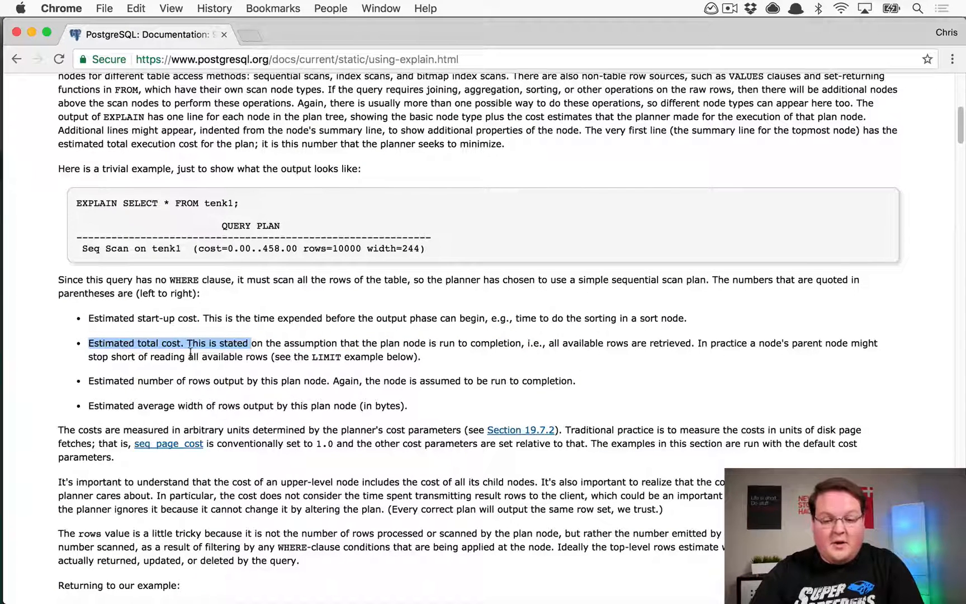
{"action": "left_click_drag", "start_coordinate": [250, 343], "coordinate": [265, 357]}
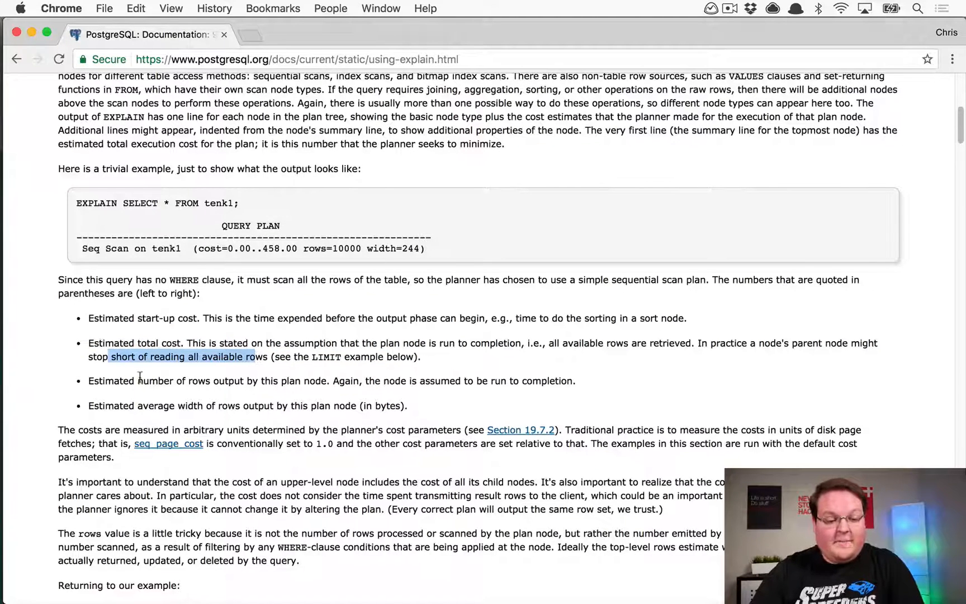
{"action": "double_click", "coordinate": [346, 248]}
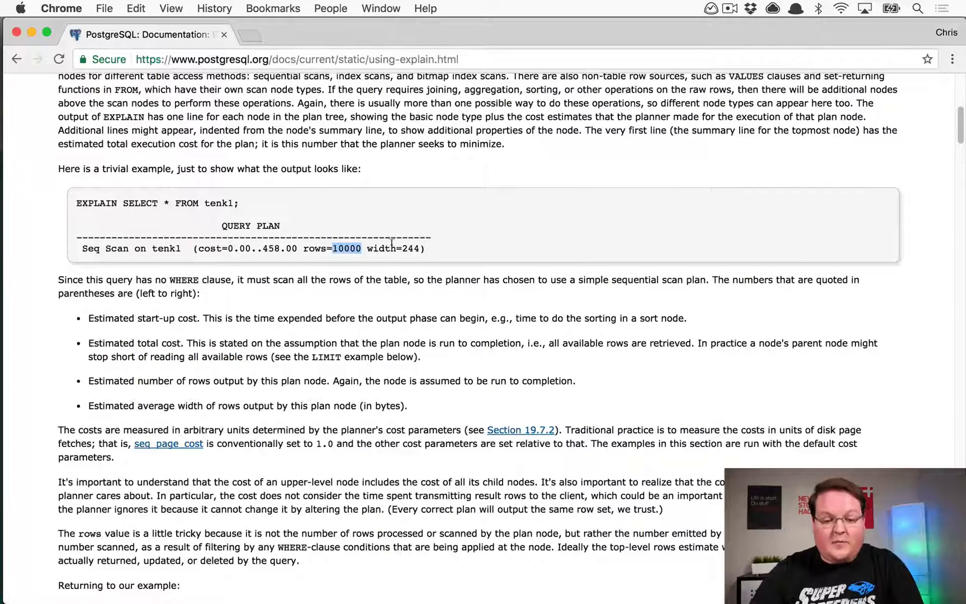
{"action": "double_click", "coordinate": [409, 248]}
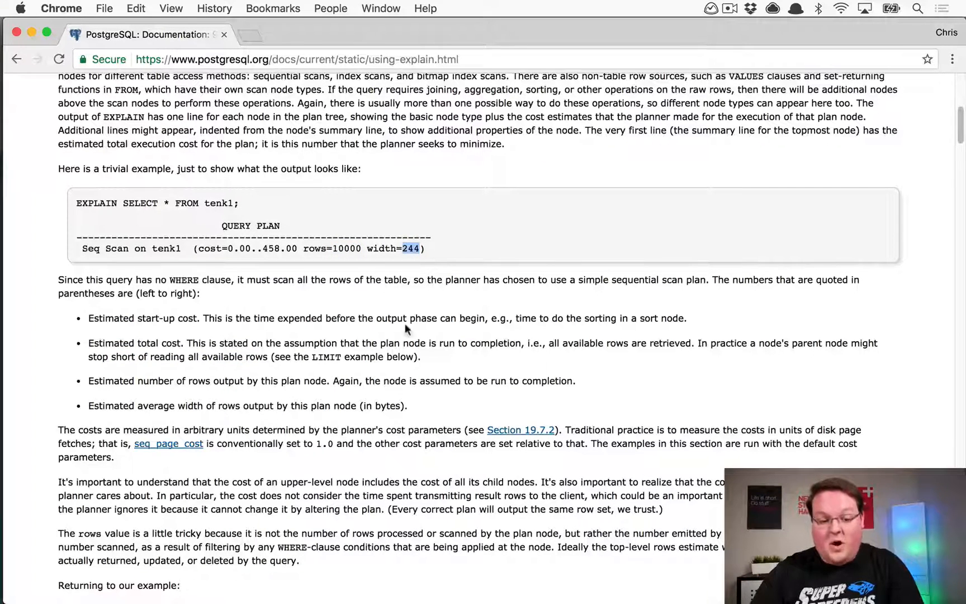
{"action": "scroll", "scroll_direction": "down", "scroll_amount": 3}
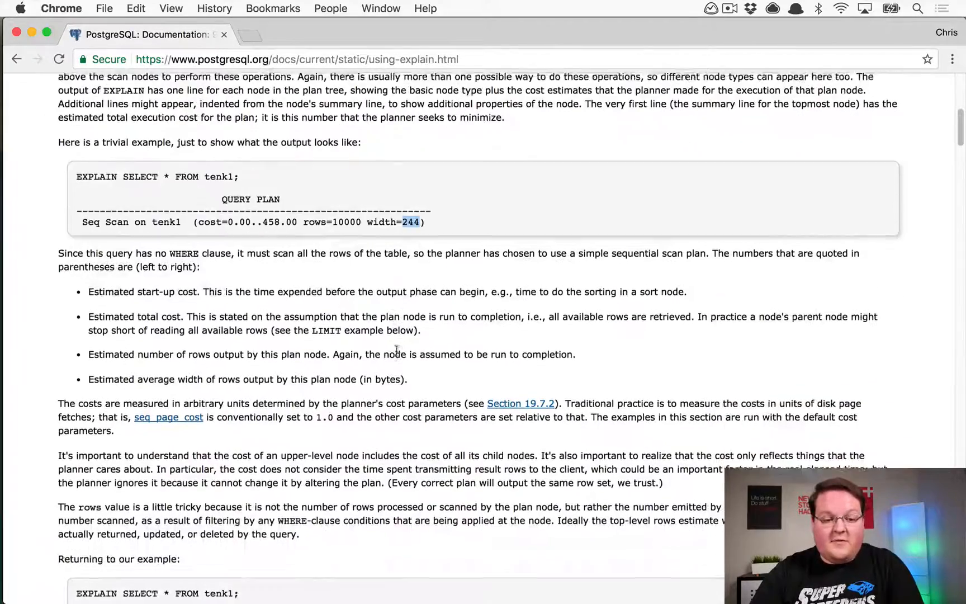
{"action": "scroll", "scroll_direction": "down", "scroll_amount": 3}
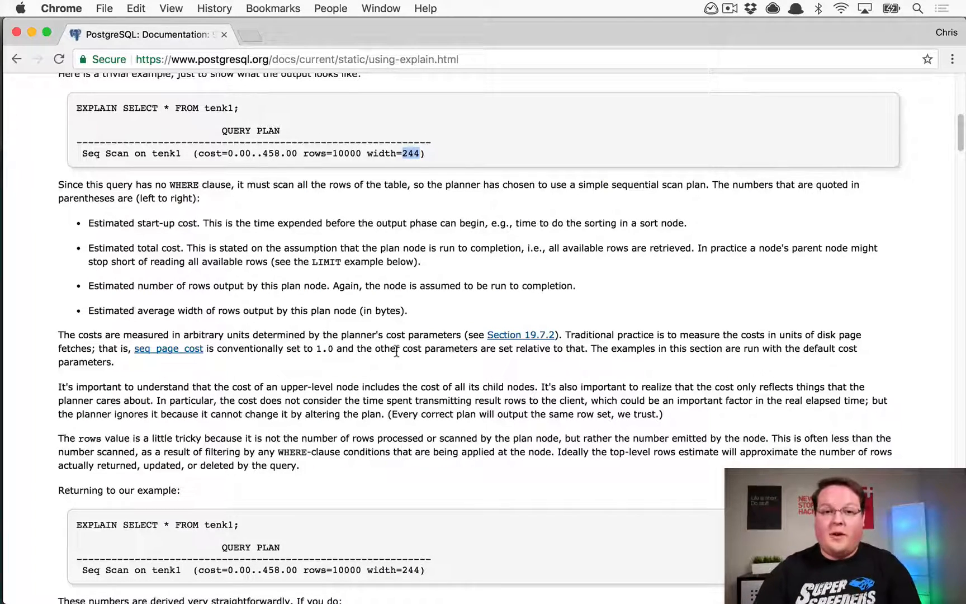
{"action": "scroll", "scroll_direction": "down", "scroll_amount": 3}
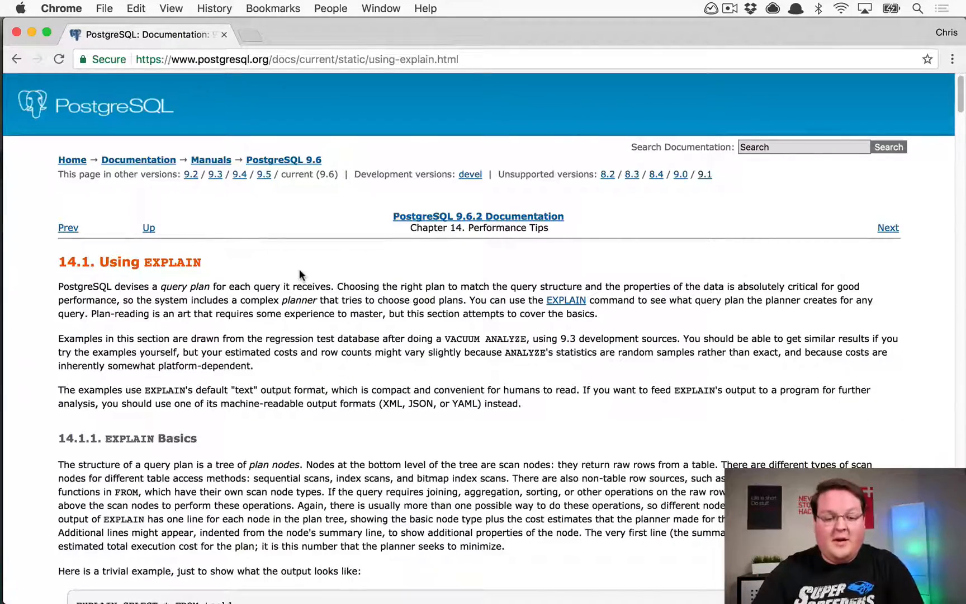
Scroll through the WHERE-filter and bitmap index scan examples on the EXPLAIN page.
{"action": "scroll", "scroll_direction": "down", "scroll_amount": 3}
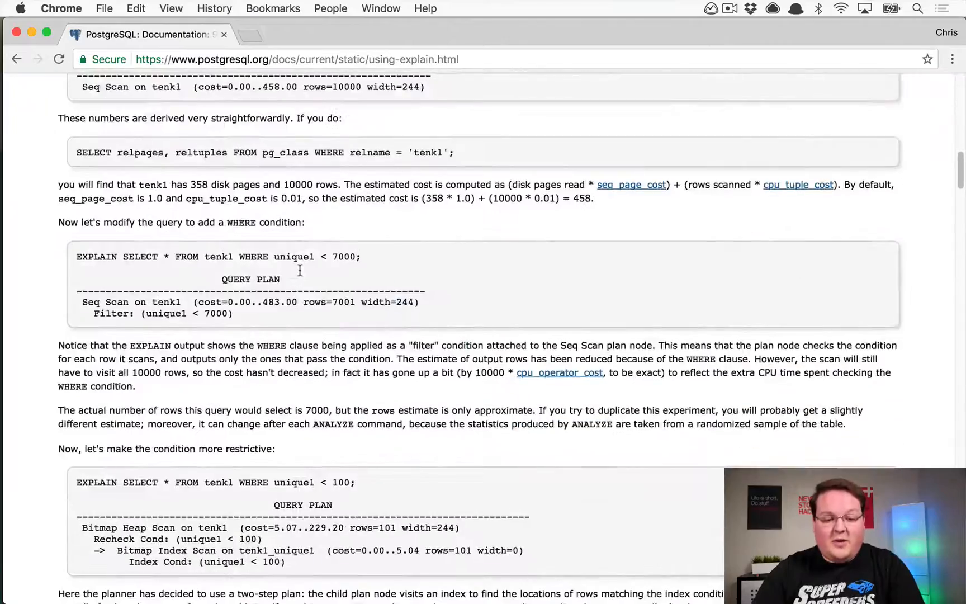
{"action": "scroll", "scroll_direction": "up", "scroll_amount": 3}
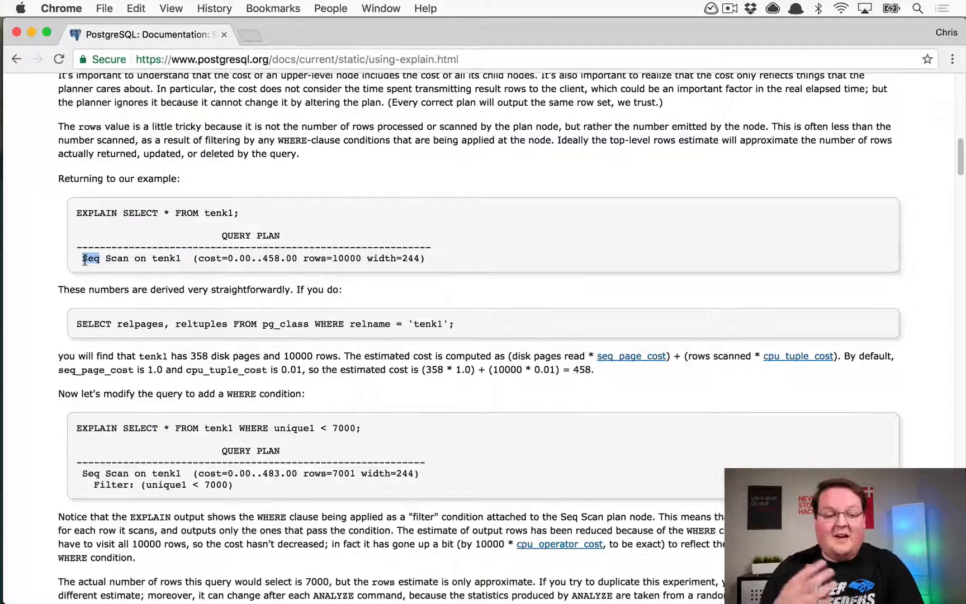
{"action": "scroll", "scroll_direction": "down", "scroll_amount": 3}
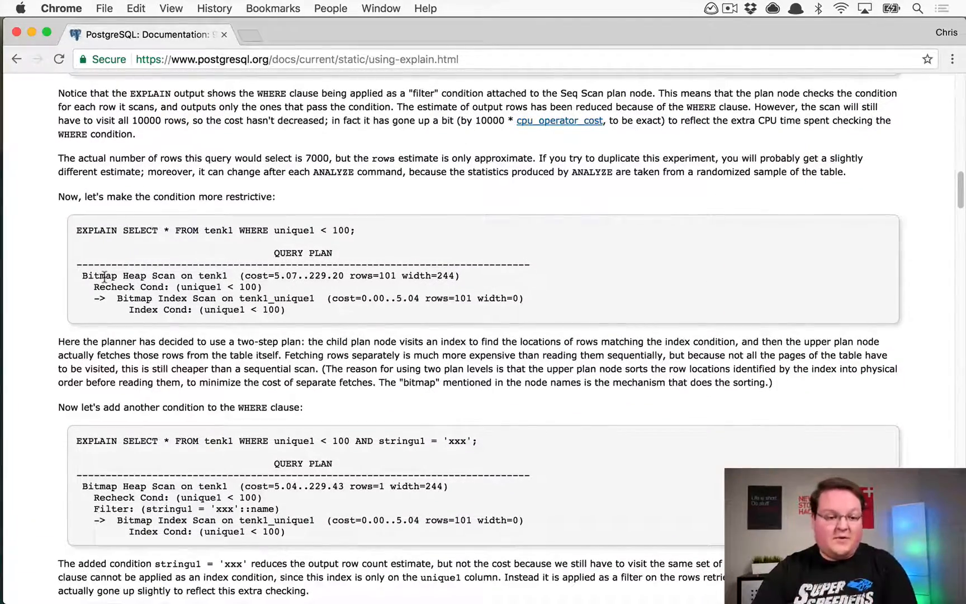
{"action": "scroll", "scroll_direction": "up", "scroll_amount": 3}
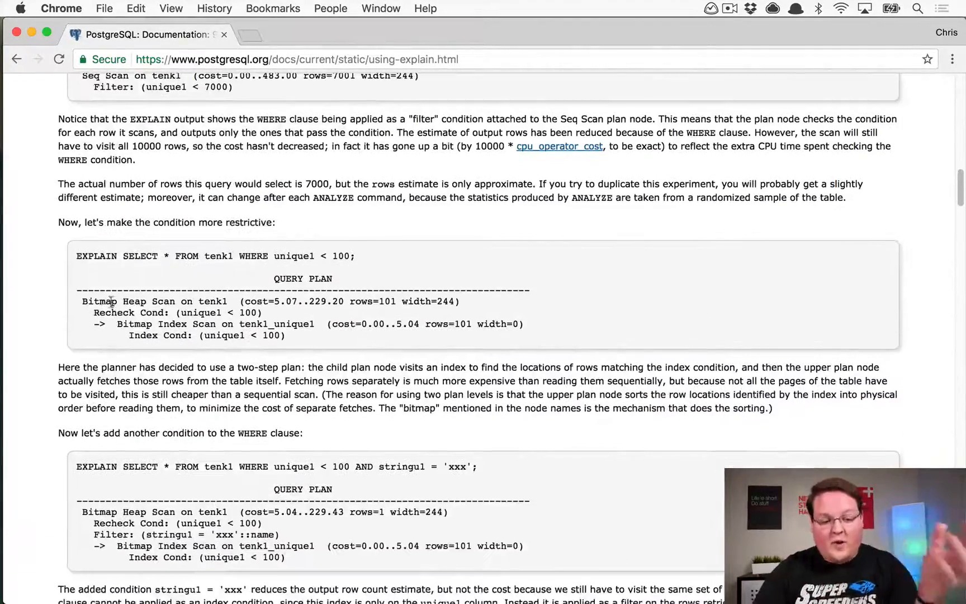
{"action": "double_click", "coordinate": [98, 302]}
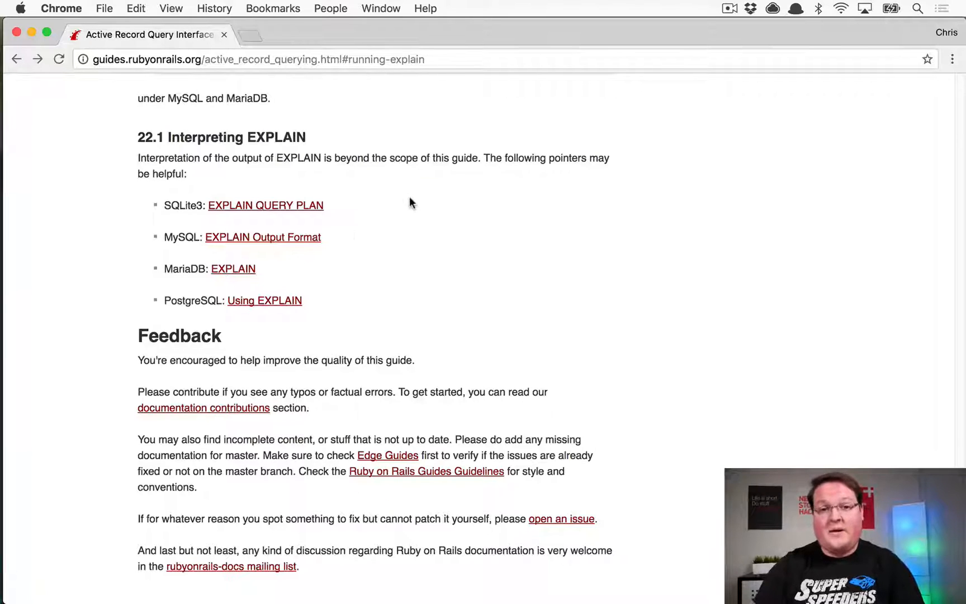
{"action": "mouse_move", "coordinate": [423, 212]}
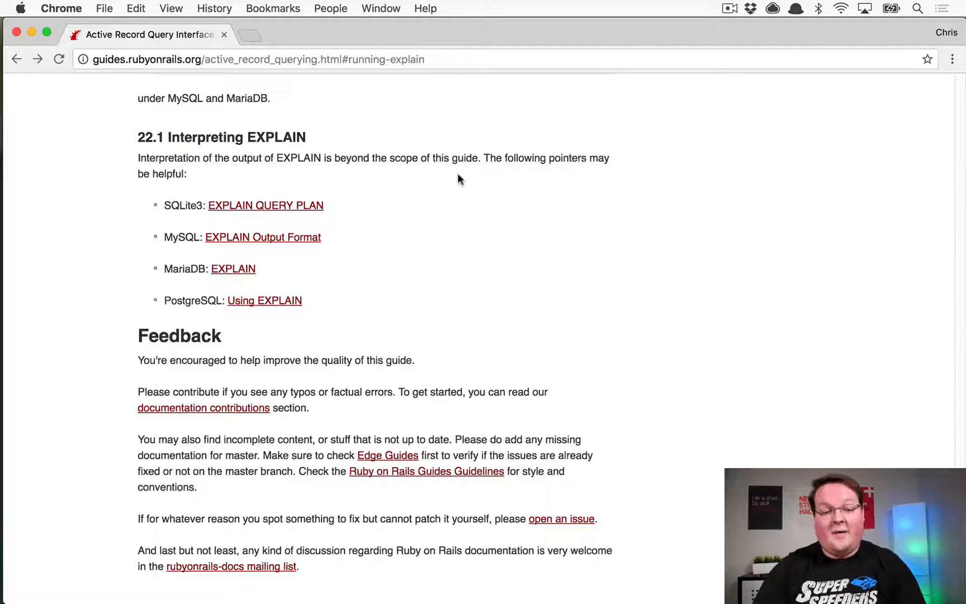
{"action": "mouse_move", "coordinate": [395, 224]}
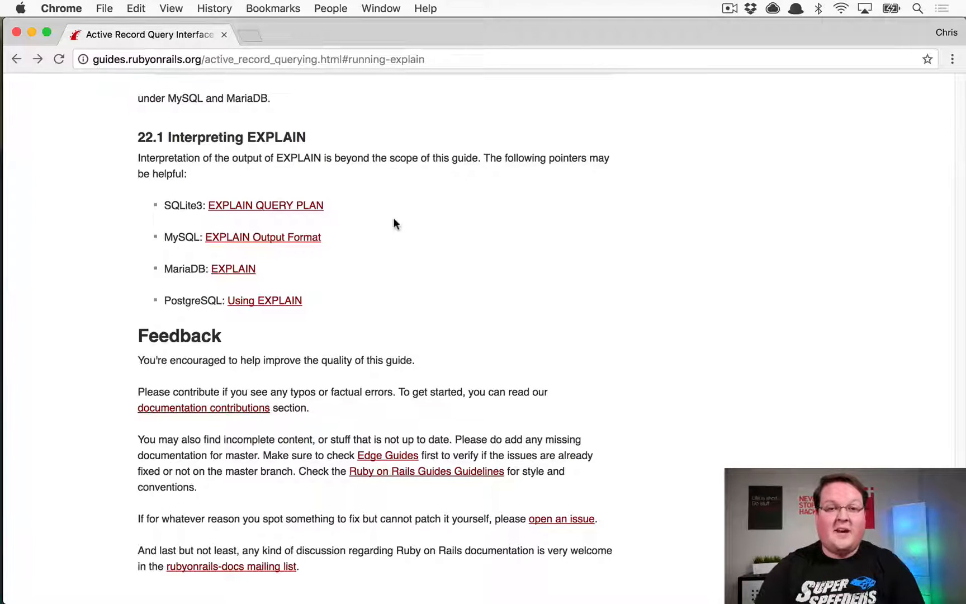
{"action": "mouse_move", "coordinate": [453, 173]}
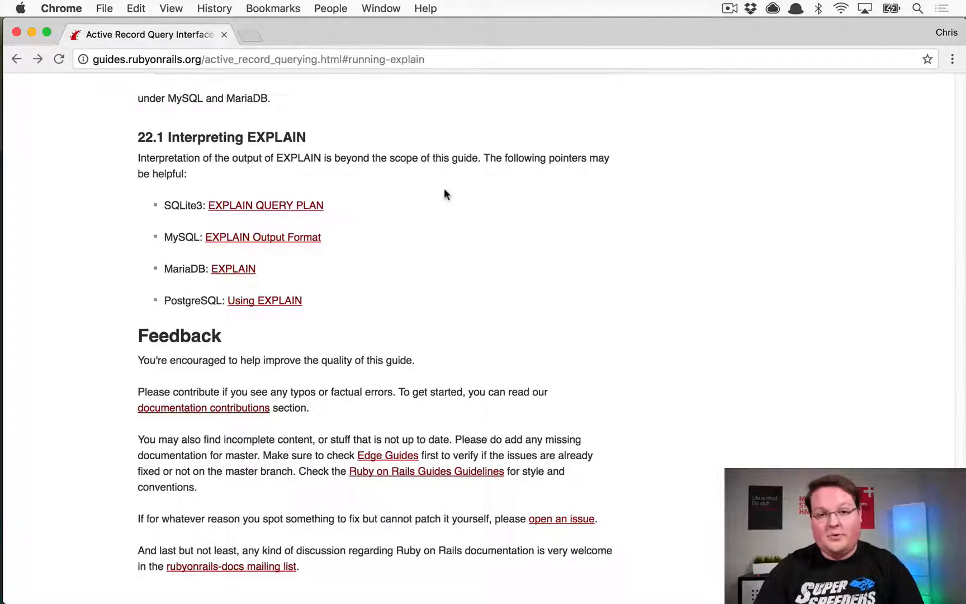
{"action": "mouse_move", "coordinate": [487, 227]}
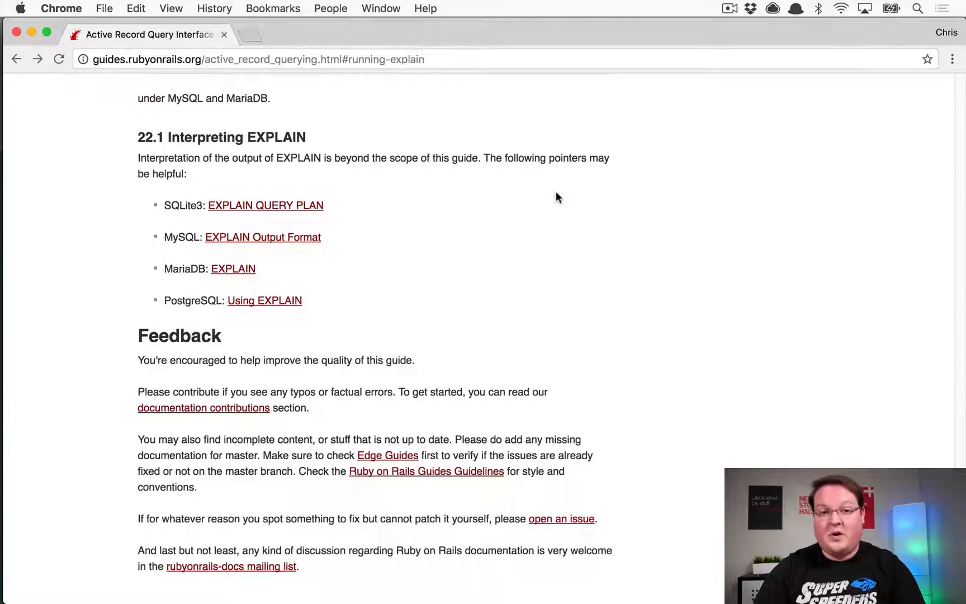
{"action": "mouse_move", "coordinate": [561, 247]}
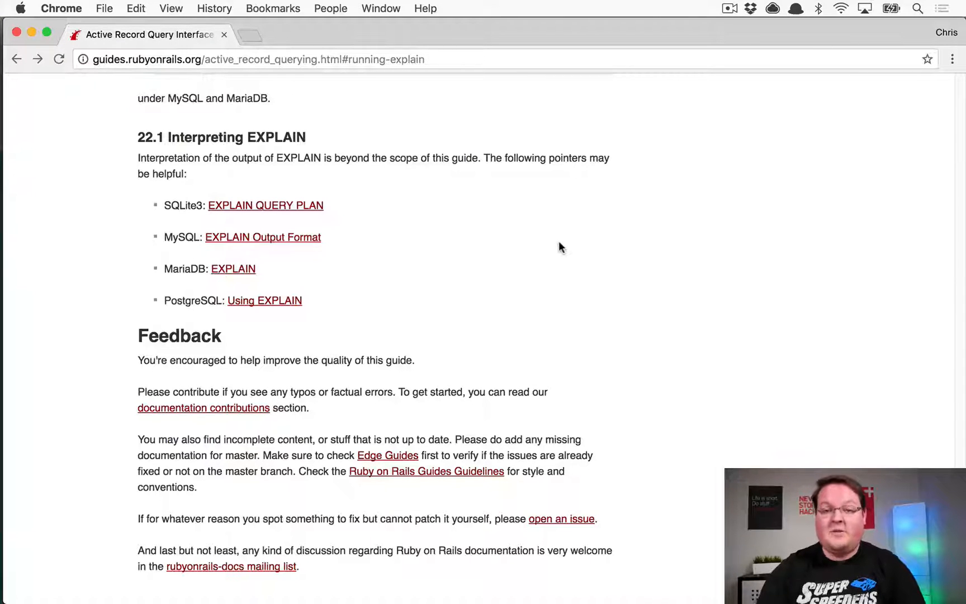